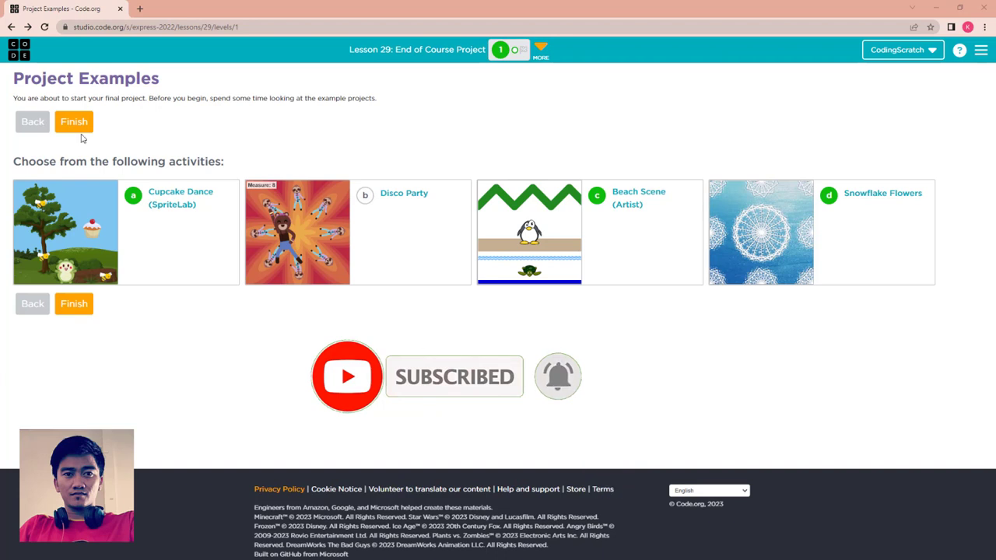
Open the Artist project workspace with only the empty when run block.
left_click_drag(37, 98, 139, 98)
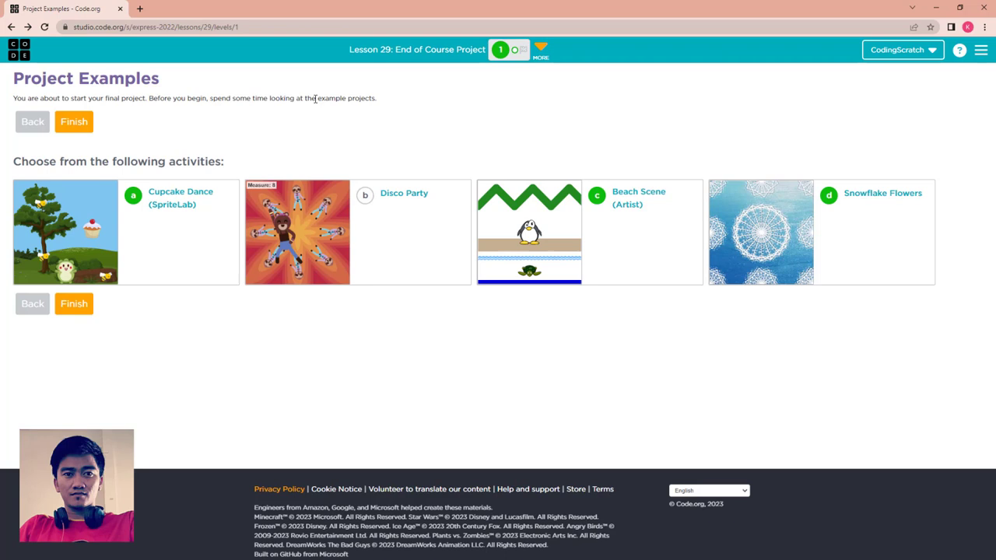
mouse_move(140, 215)
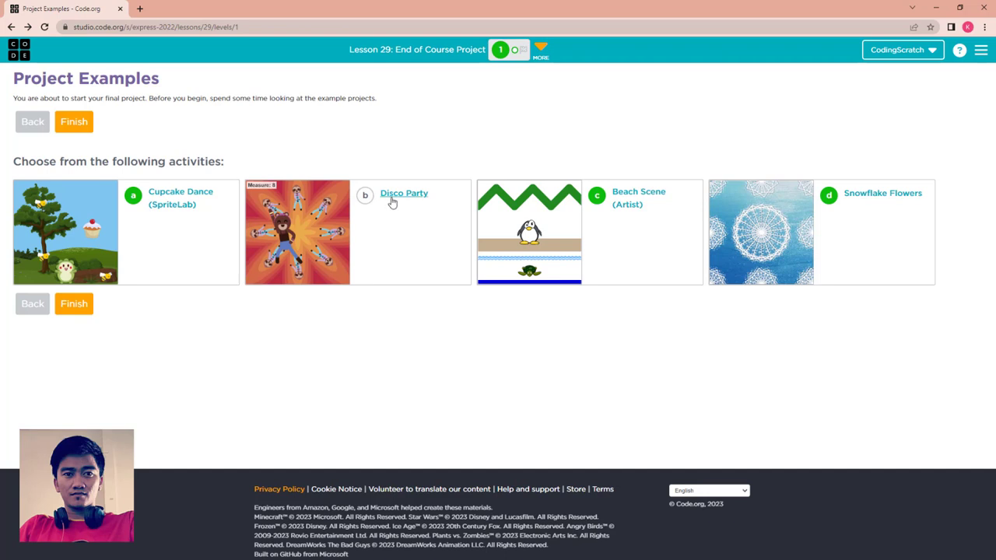
mouse_move(601, 215)
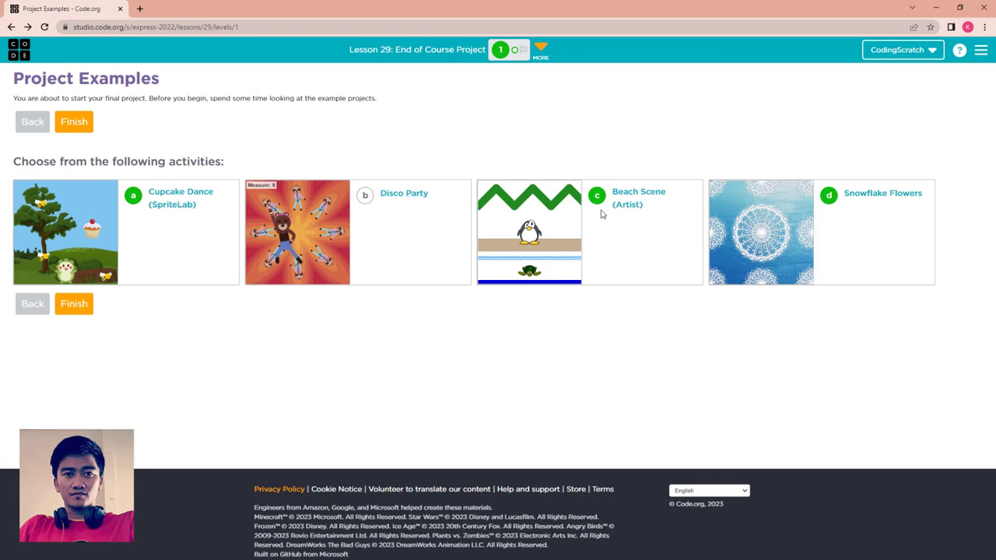
mouse_move(855, 206)
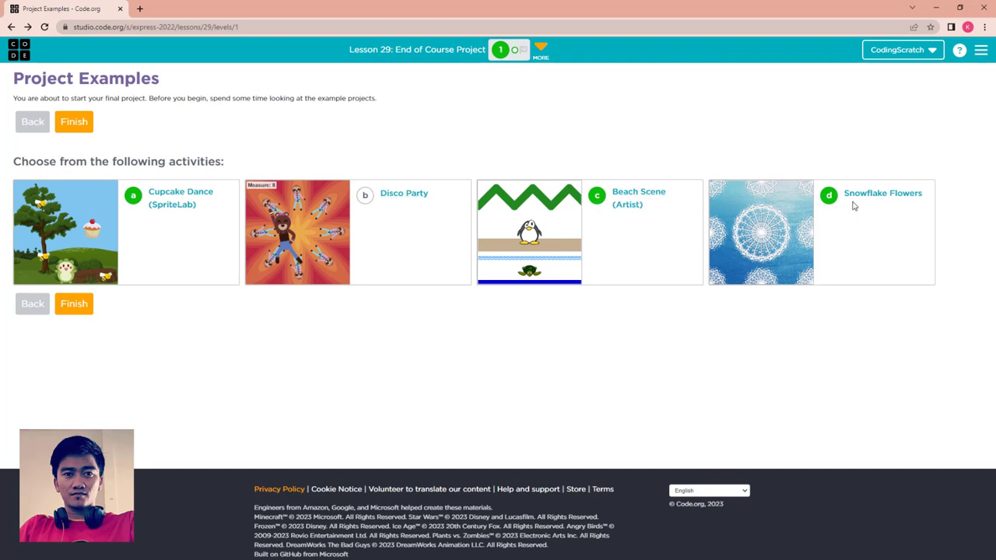
mouse_move(883, 193)
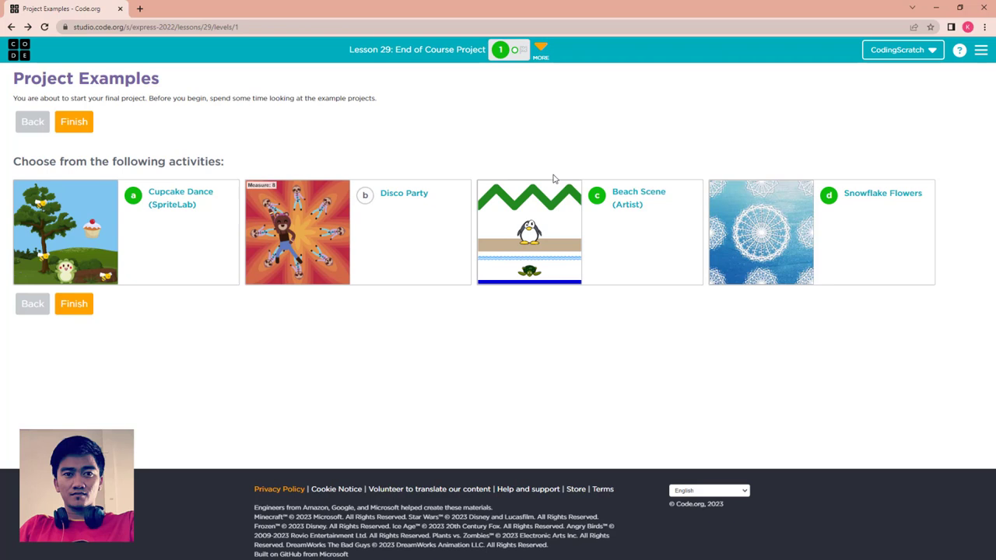
mouse_move(401, 177)
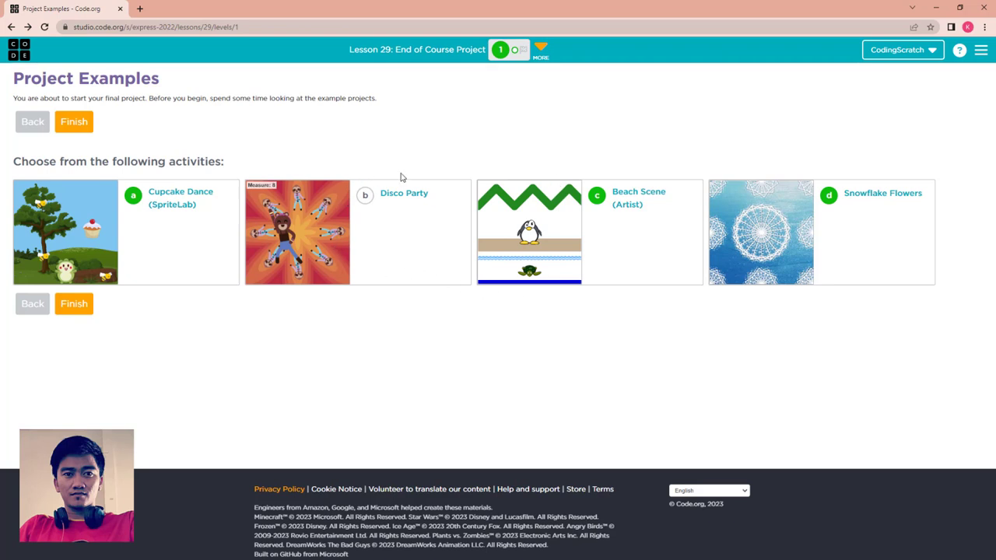
mouse_move(137, 206)
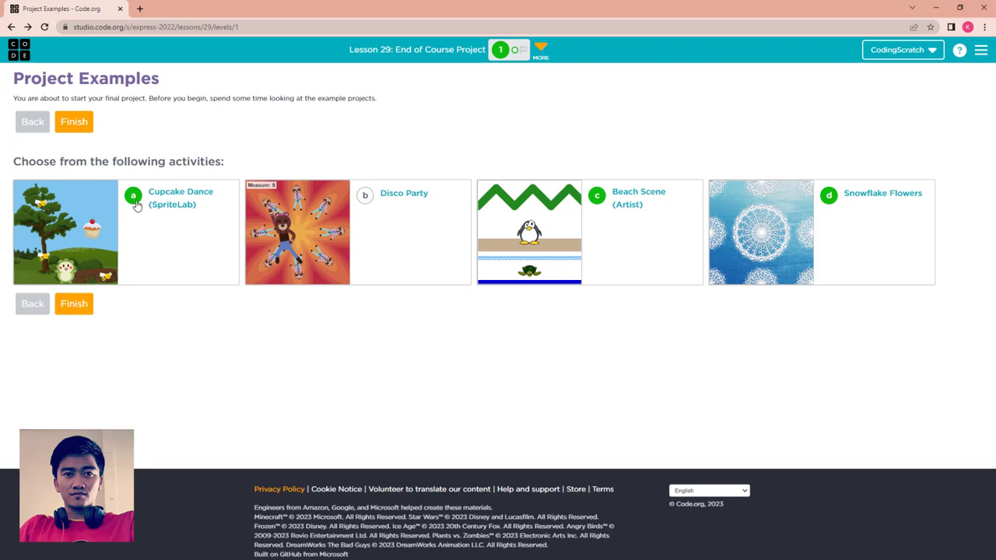
mouse_move(423, 208)
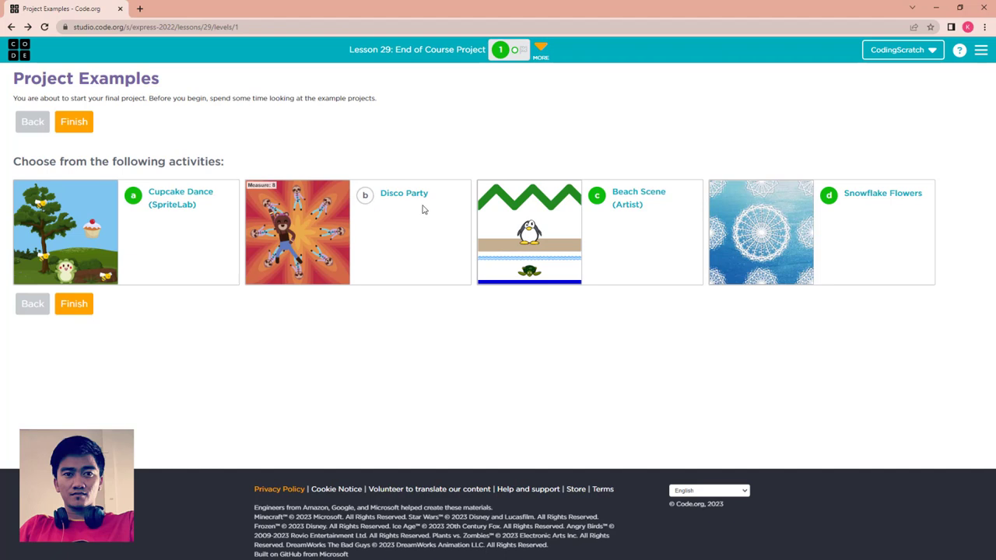
mouse_move(169, 224)
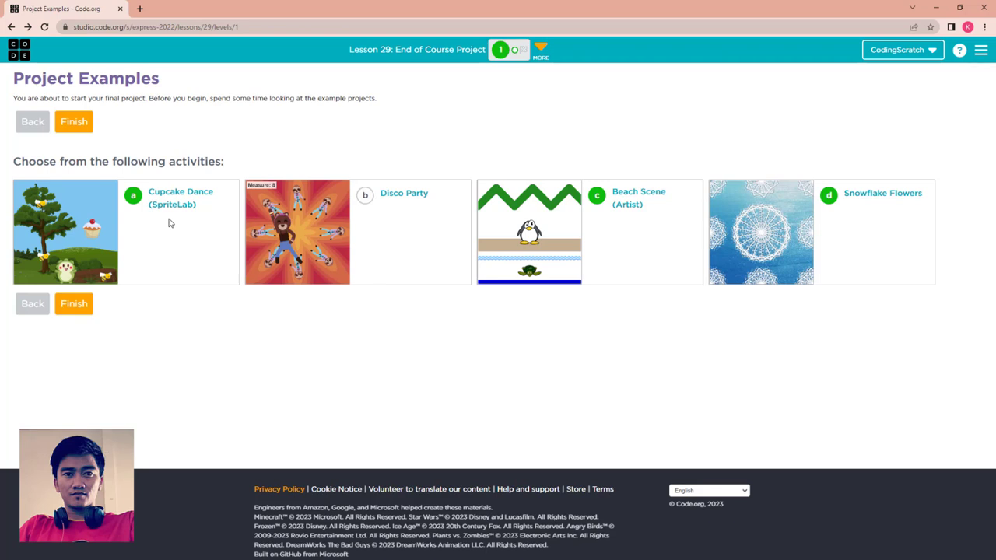
mouse_move(195, 215)
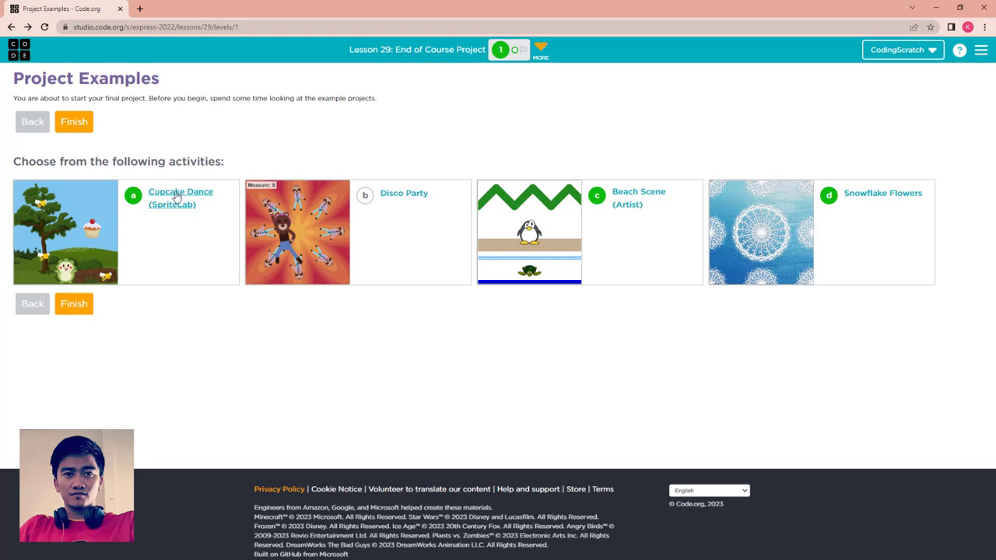
mouse_move(303, 233)
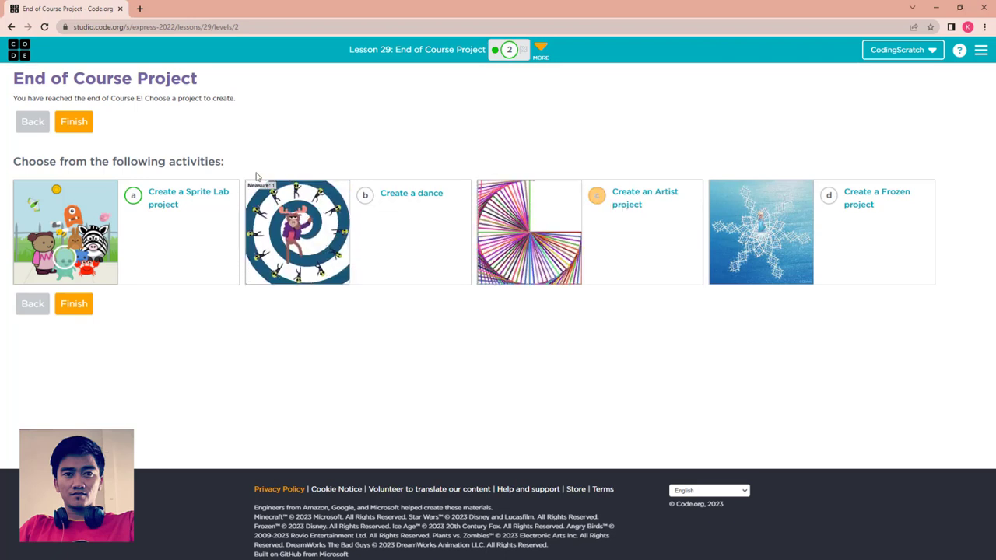
mouse_move(381, 196)
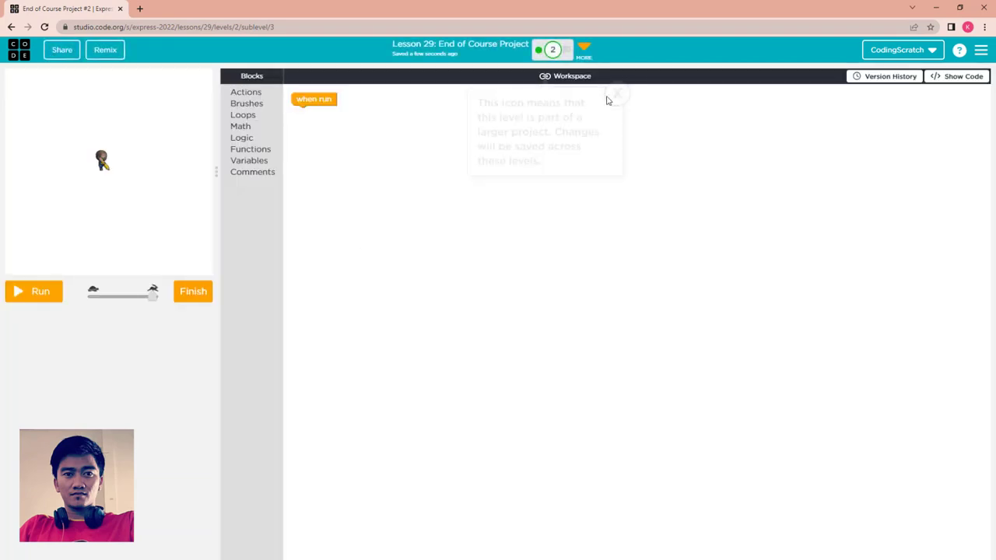
Dismiss the shared-project changes notice in the Artist workspace.
left_click(618, 93)
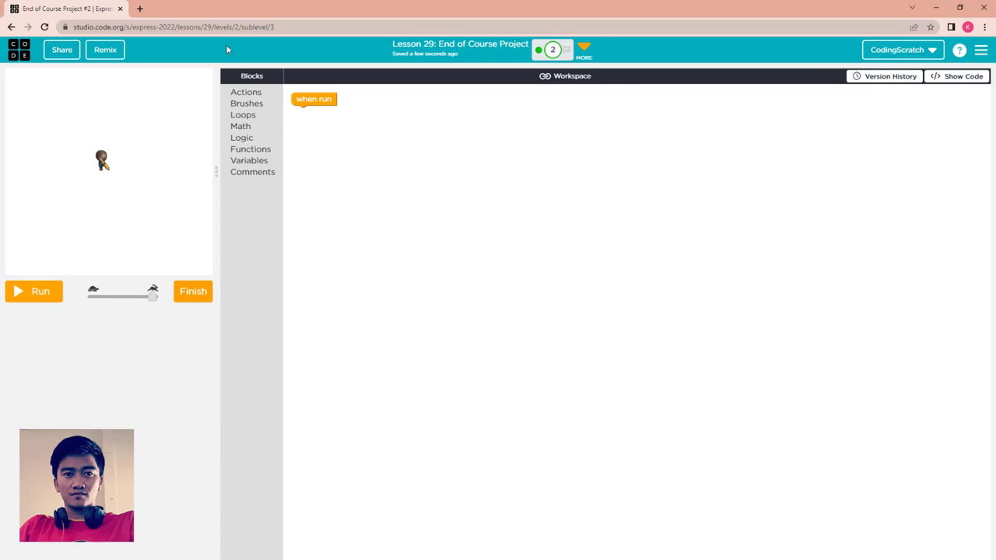
mouse_move(65, 73)
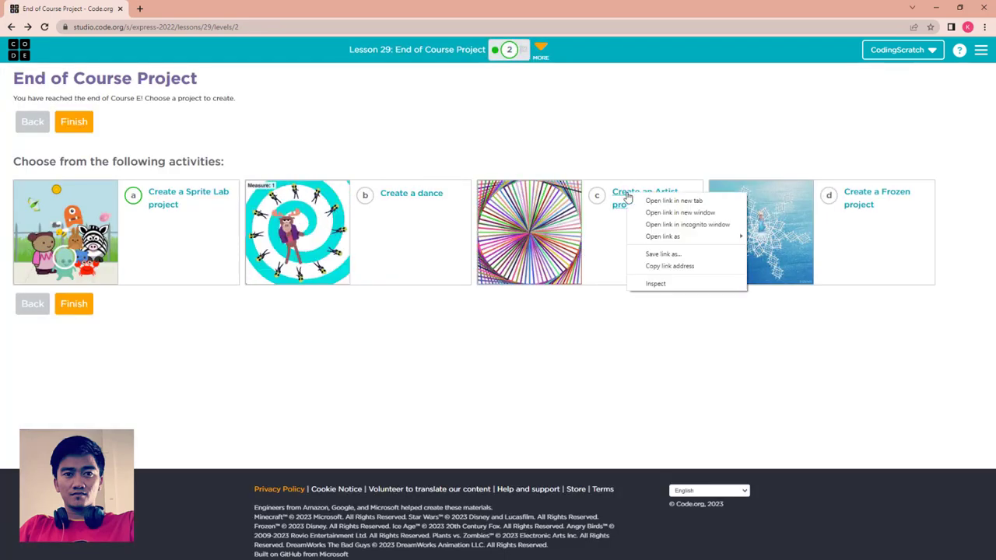
Reopen the Artist project in a second browser tab and switch to it.
left_click(672, 199)
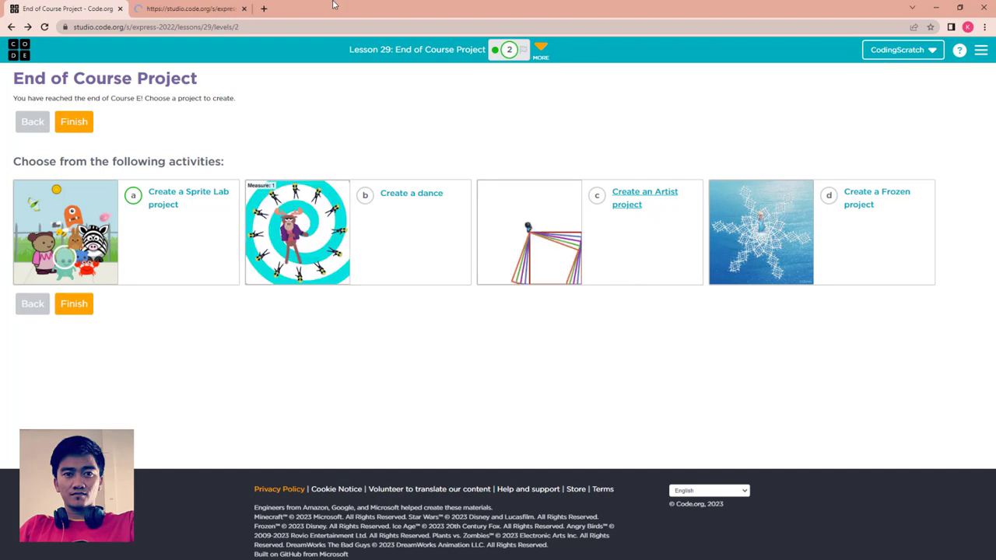
left_click(530, 230)
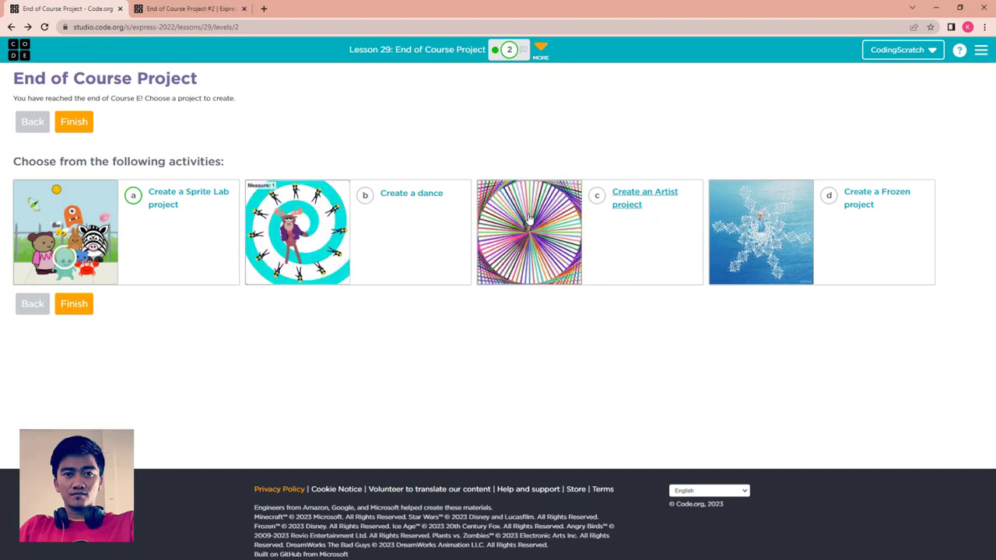
left_click(644, 197)
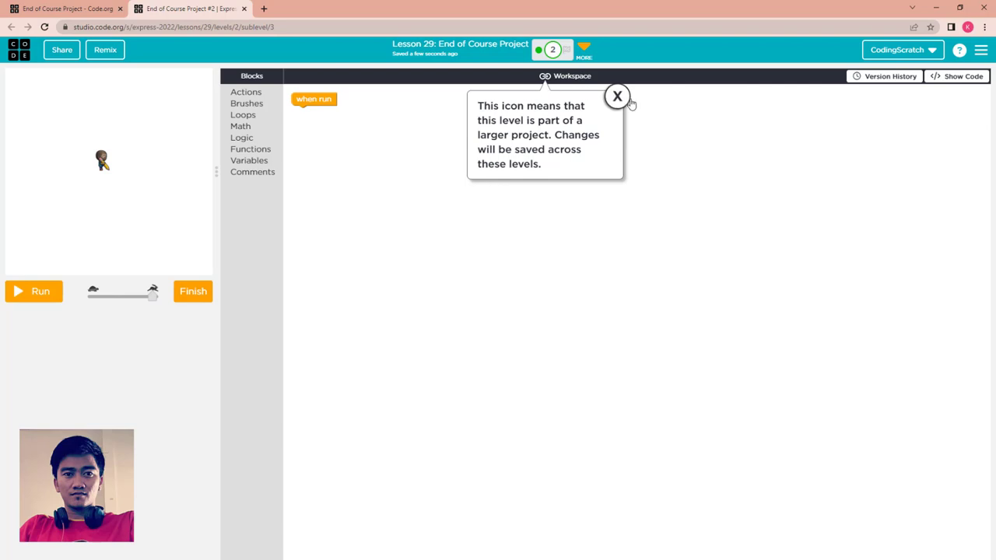
Build a repeat-4 loop of move forward 200 pixels and turn right 90 degrees, and run it to draw a square.
left_click(617, 97)
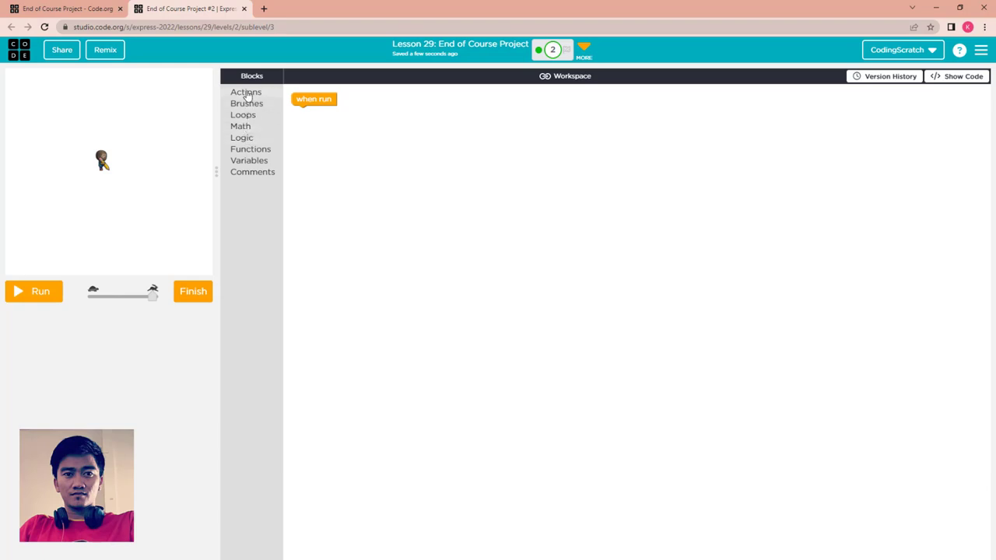
left_click(243, 115)
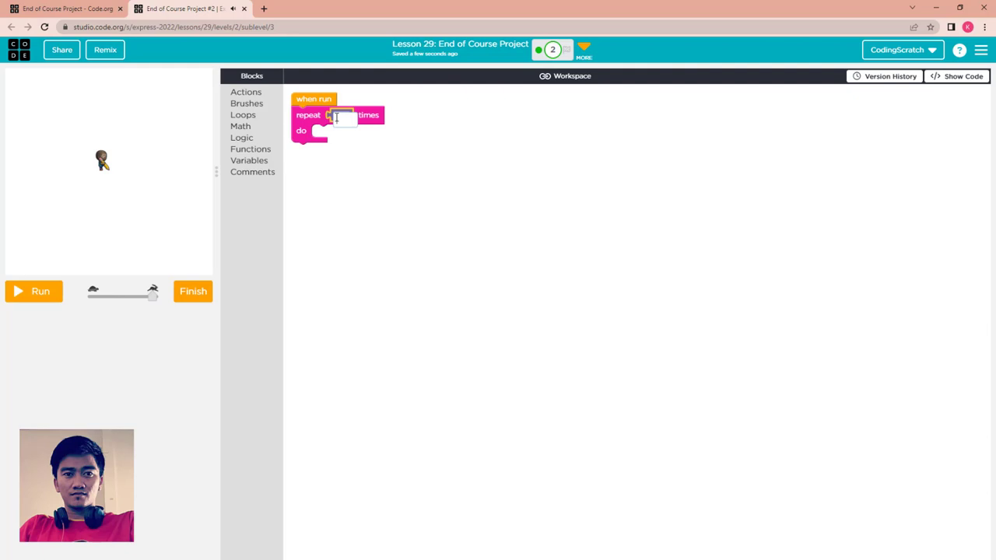
left_click(246, 92)
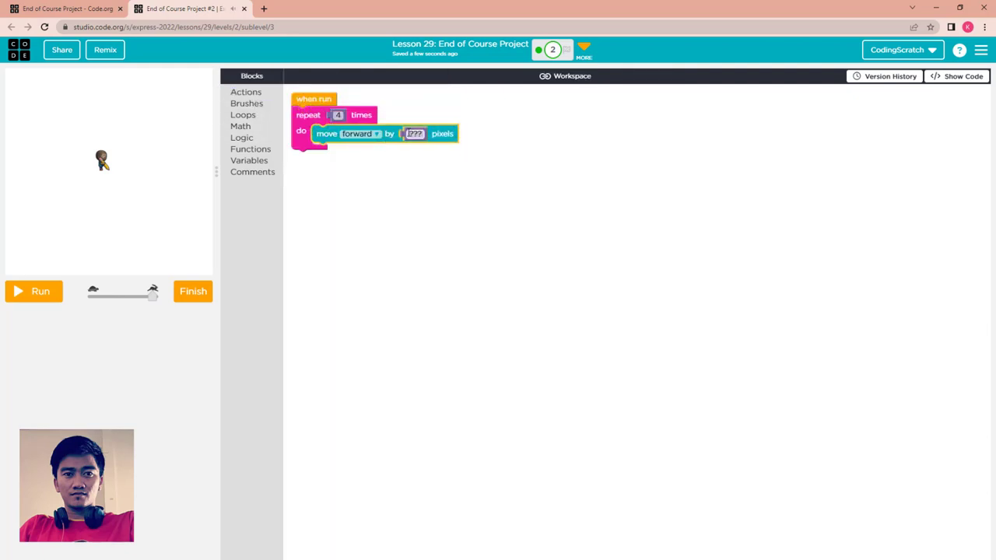
type("200")
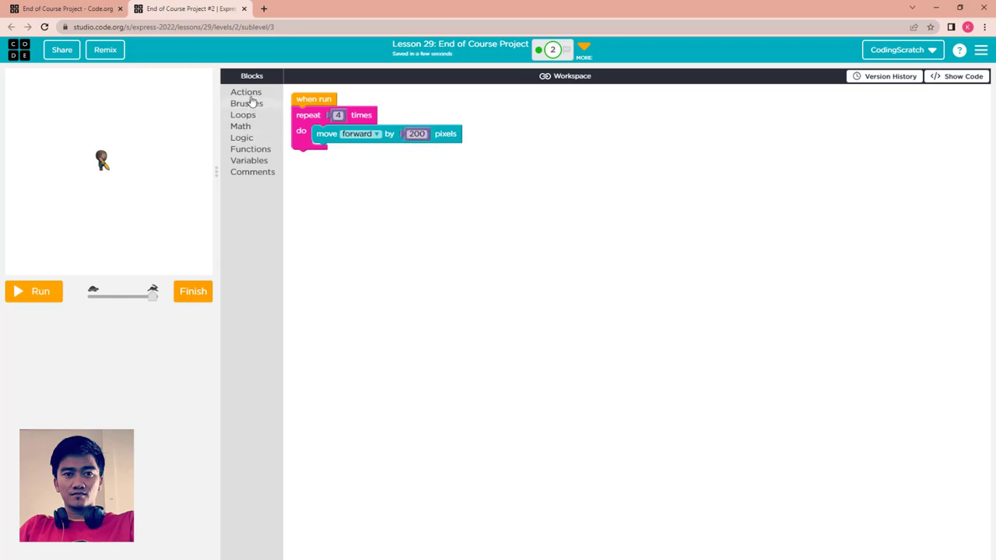
left_click(246, 92)
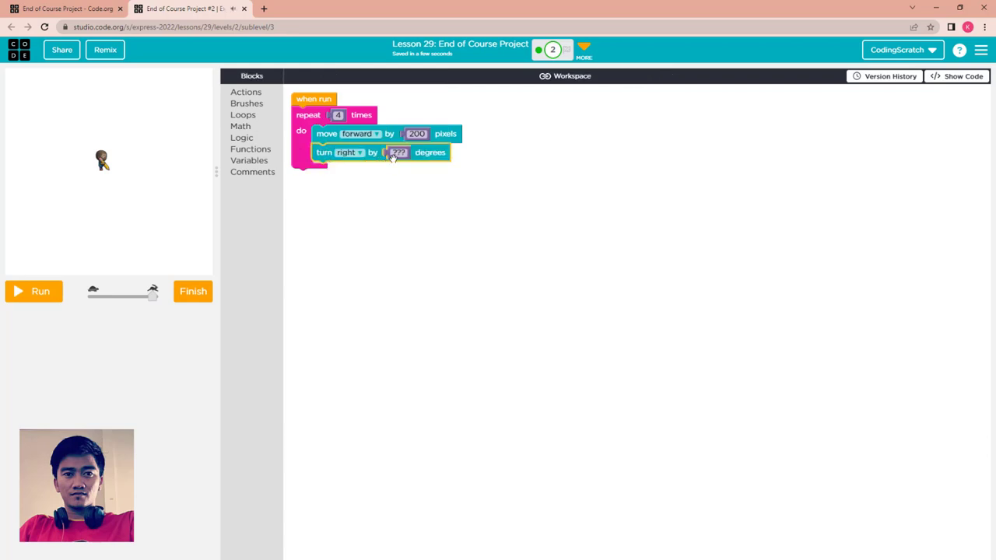
left_click(398, 152)
type("90")
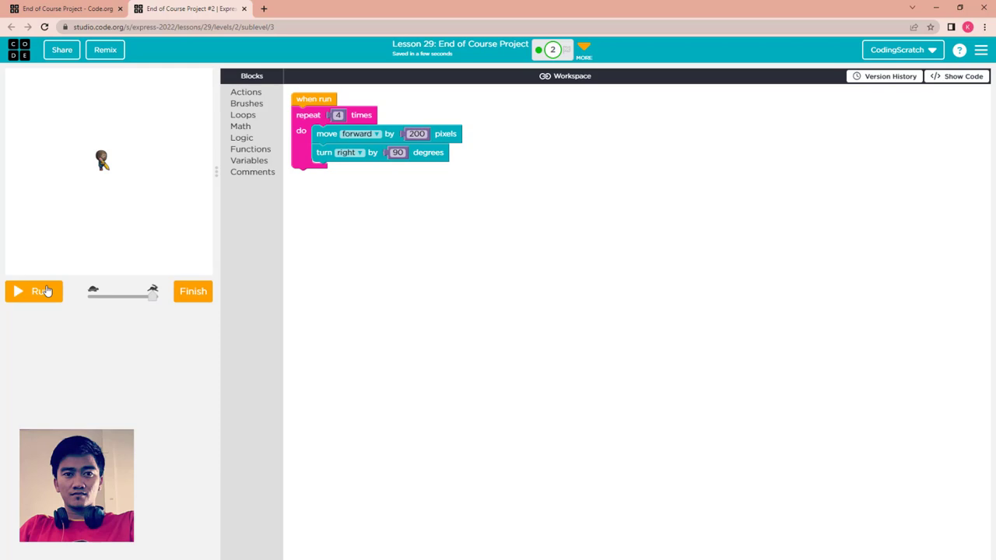
left_click(34, 291)
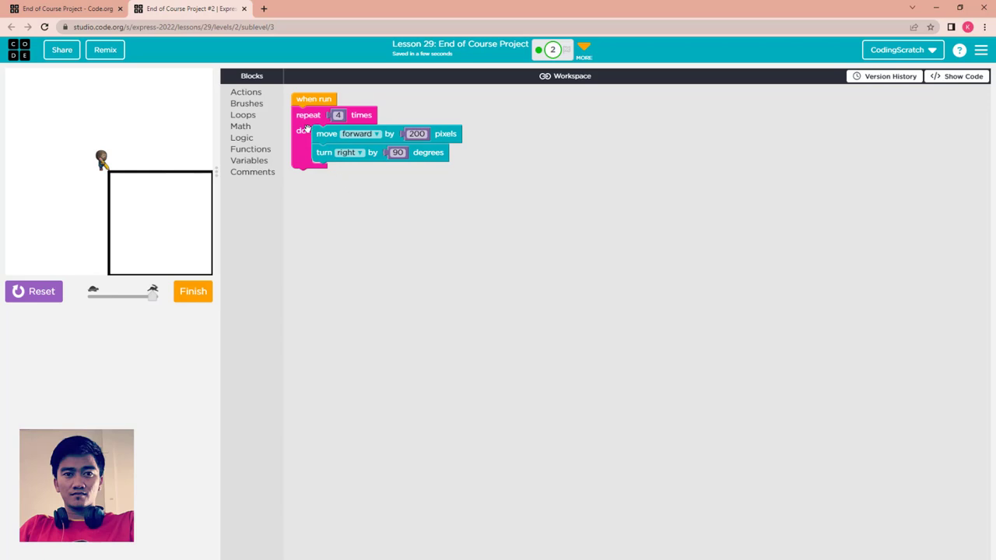
mouse_move(130, 187)
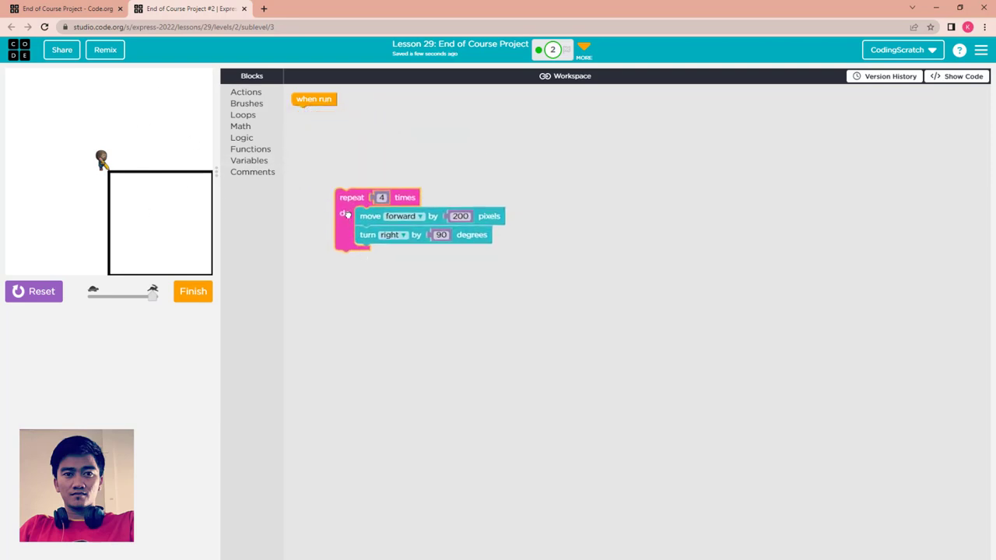
Detach the square loop from when run and browse the Functions blocks.
left_click_drag(352, 196, 479, 124)
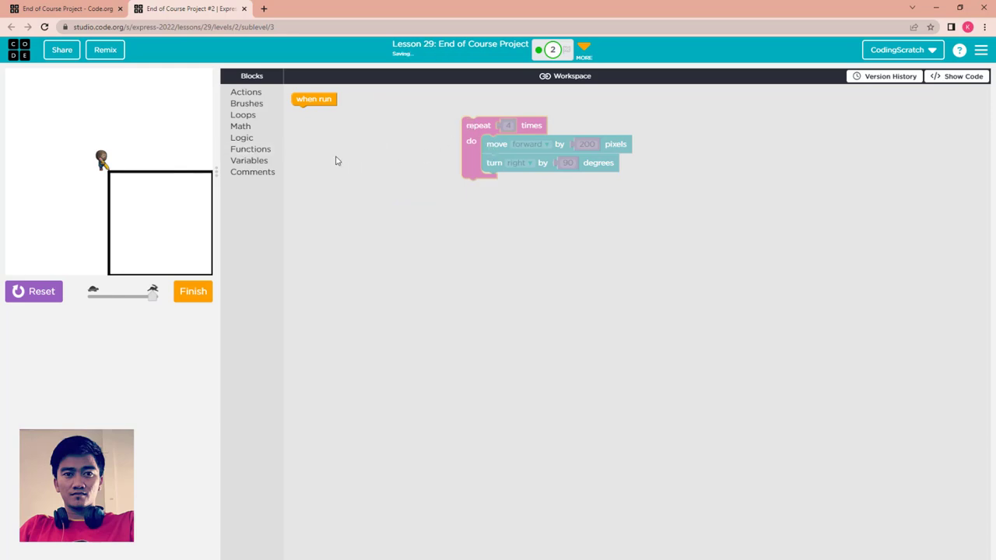
left_click(251, 149)
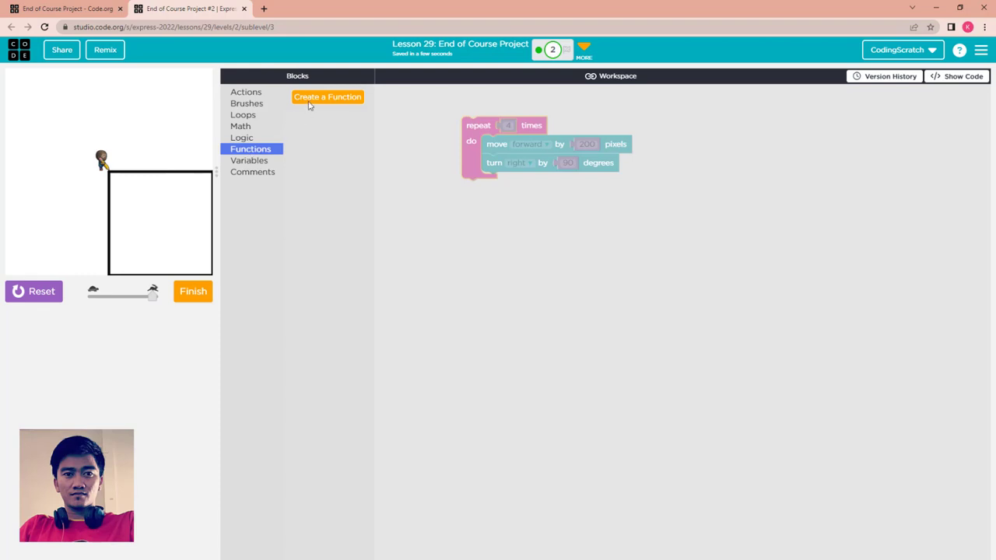
Create a 'draw square' function holding the repeat-4 square loop and save it.
left_click(327, 96)
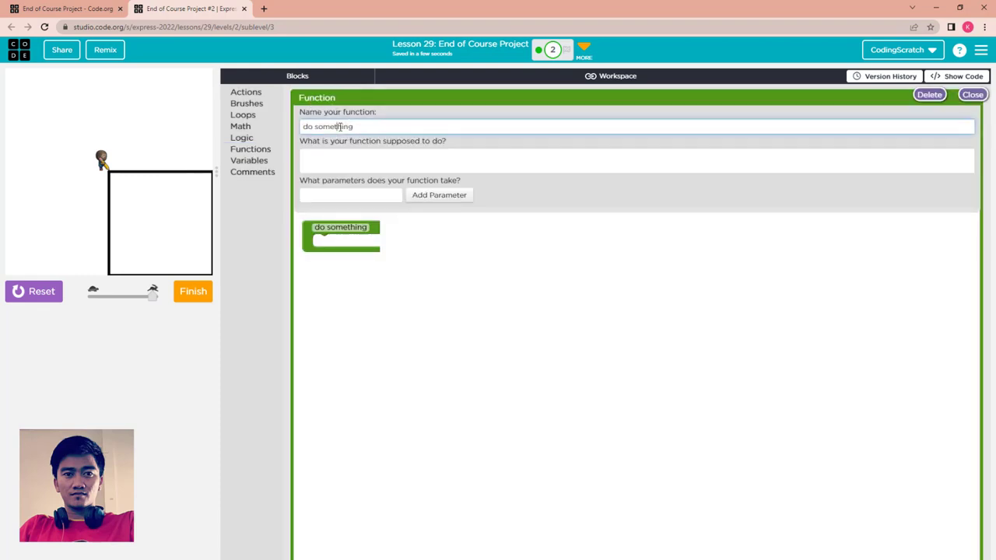
type("do")
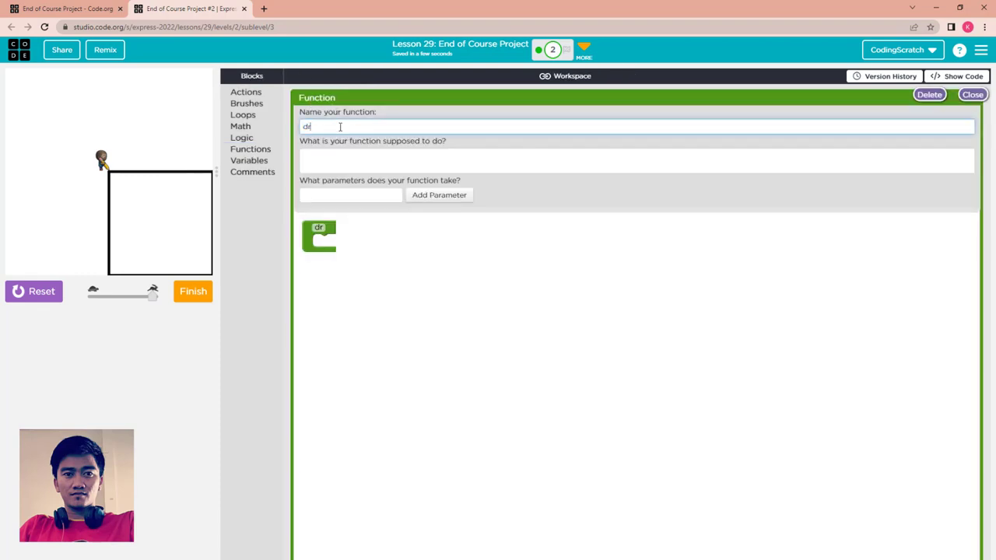
type("d")
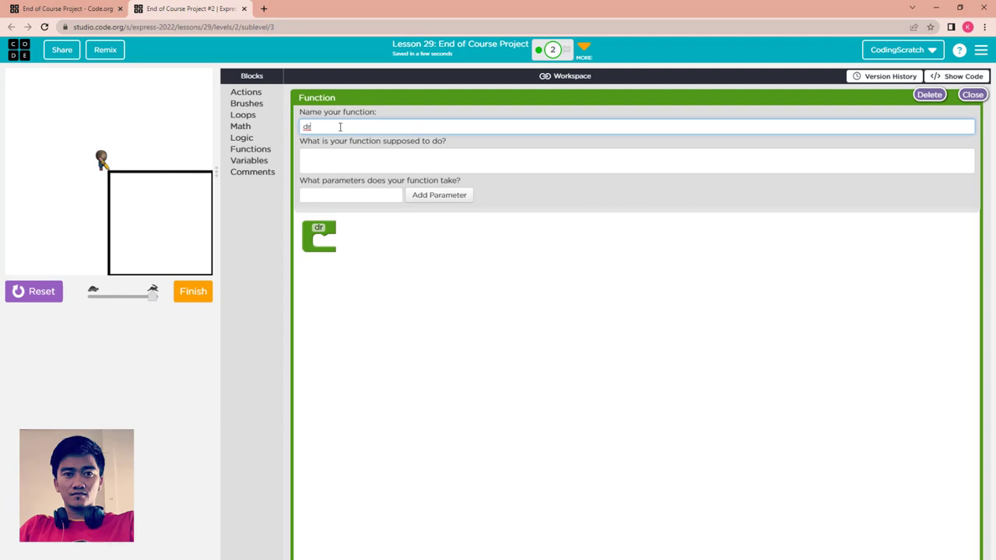
type("raw")
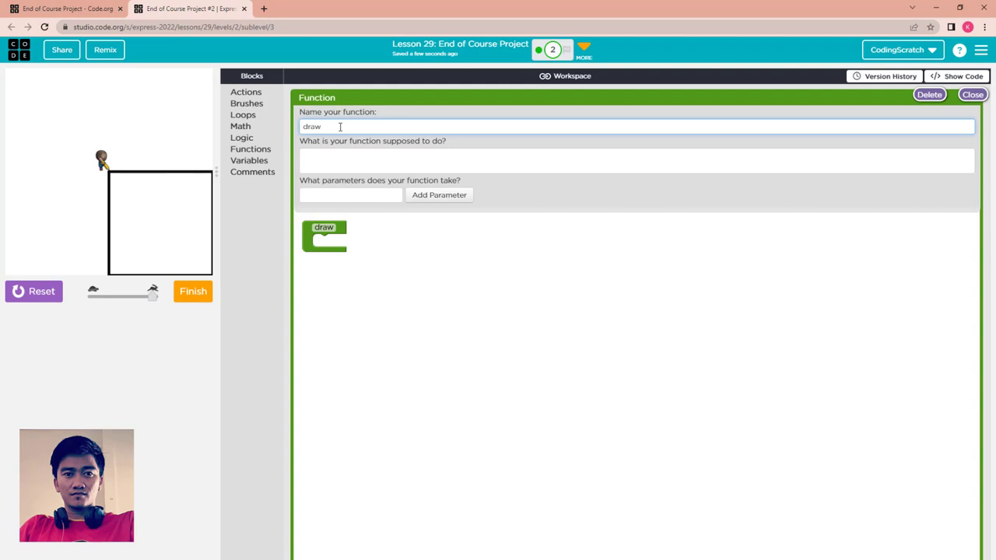
type("sqare")
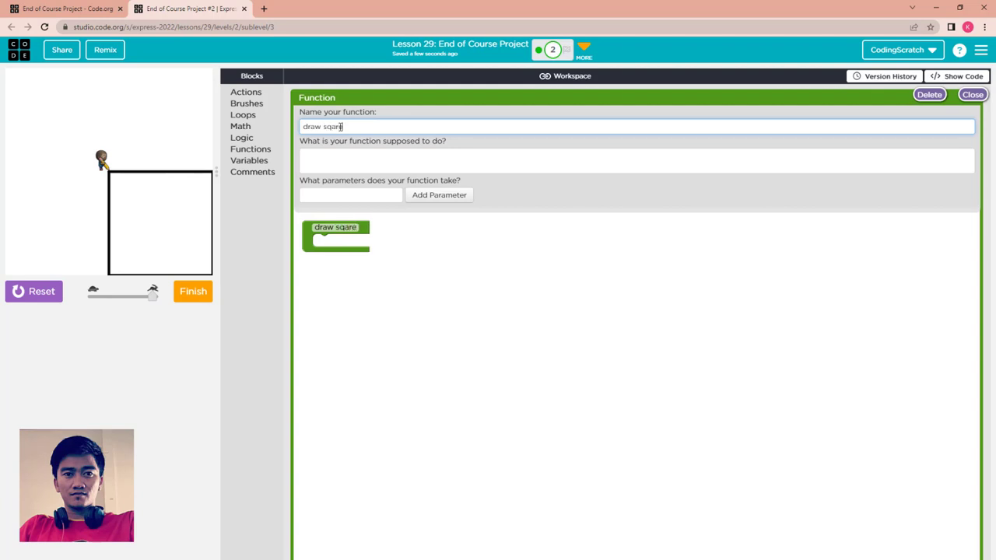
key("Backspace")
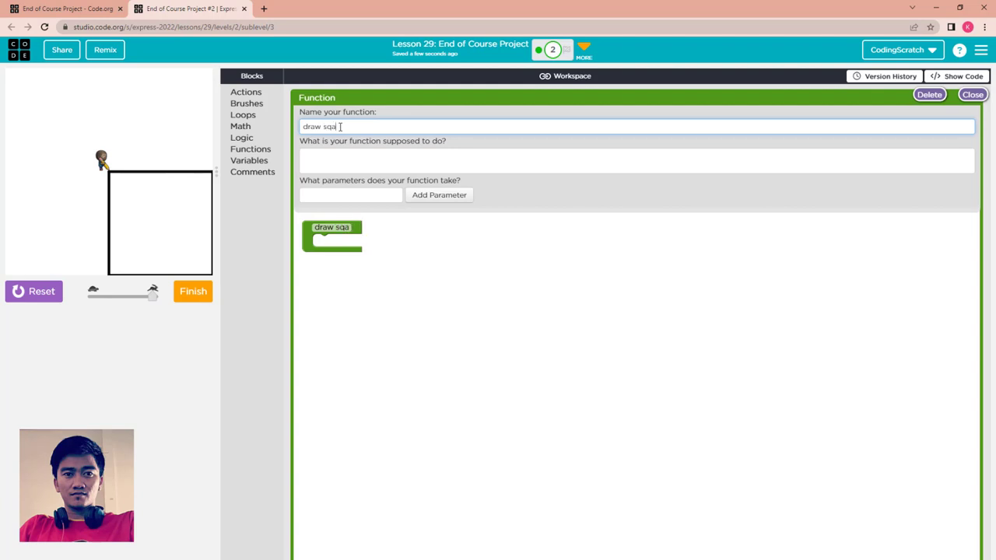
type("re")
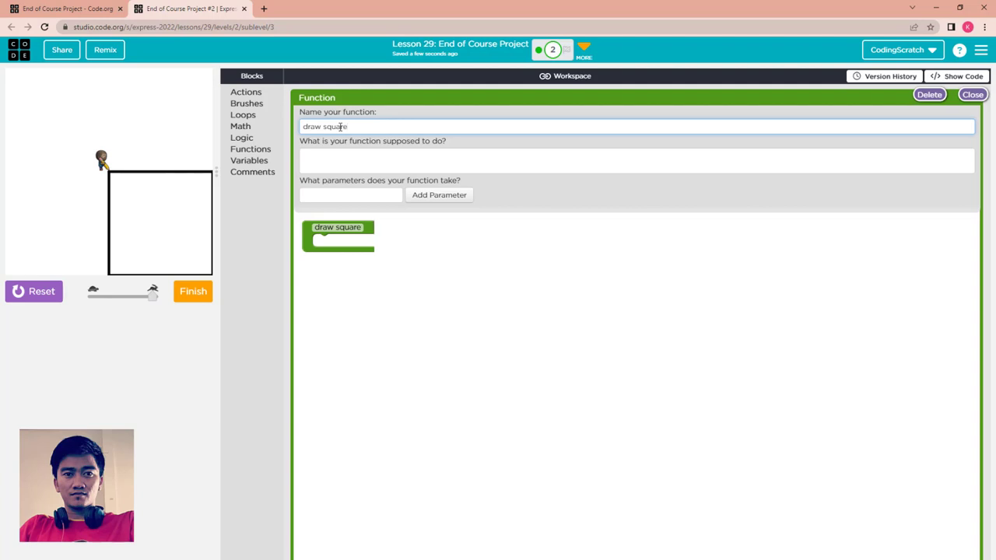
left_click(302, 161)
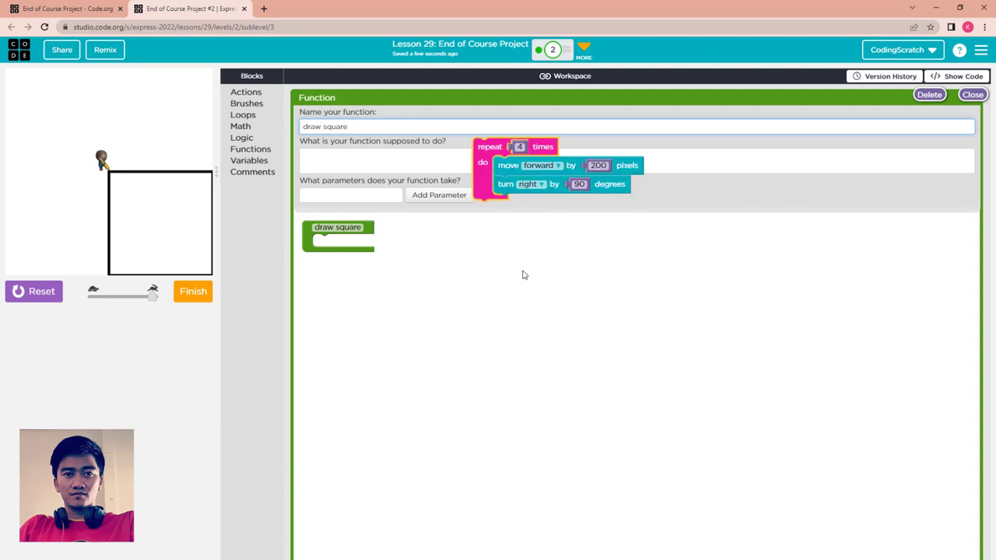
left_click_drag(490, 163, 323, 243)
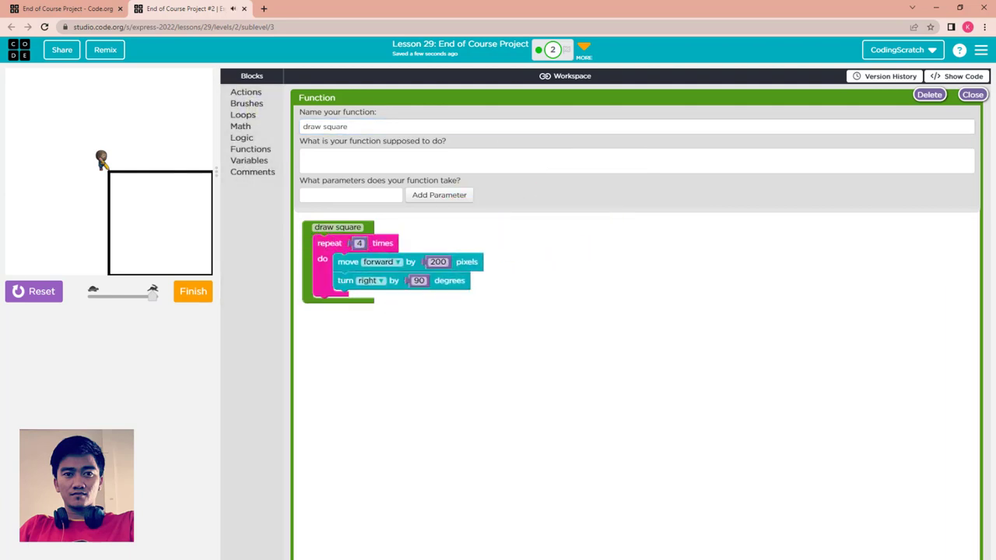
left_click(971, 95)
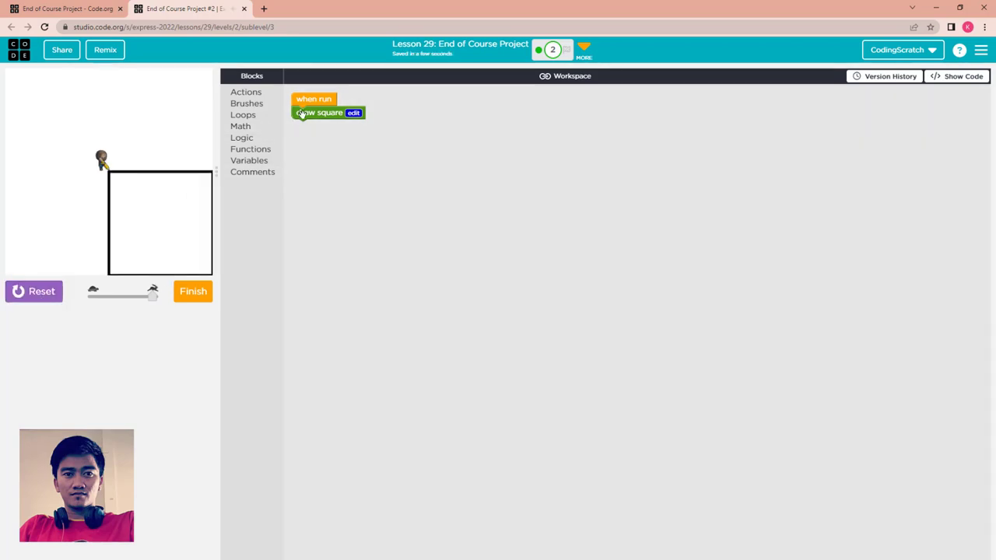
Wrap draw square in a counter loop to 120 by 1, reset the canvas, and browse turtle actions for a turn.
left_click(246, 92)
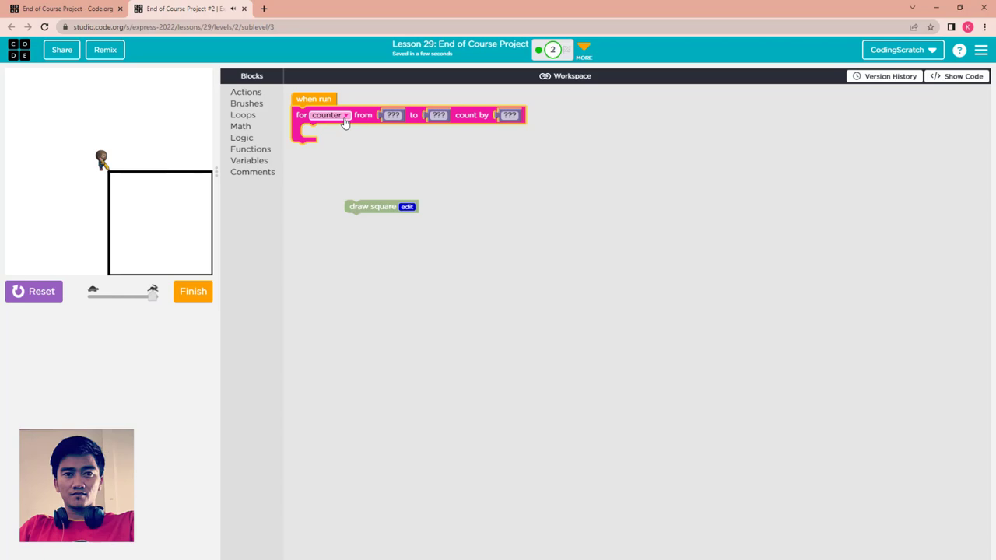
left_click(438, 115)
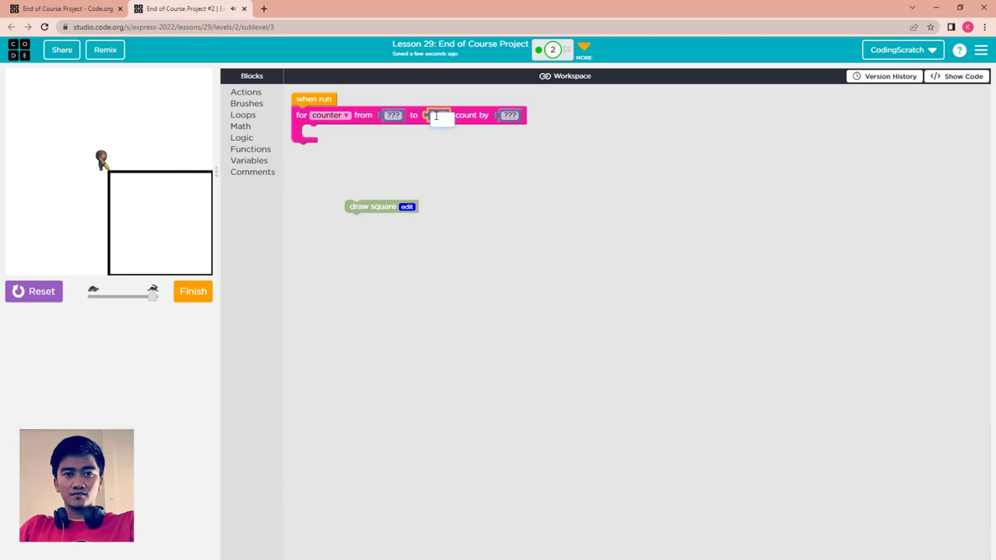
type("120")
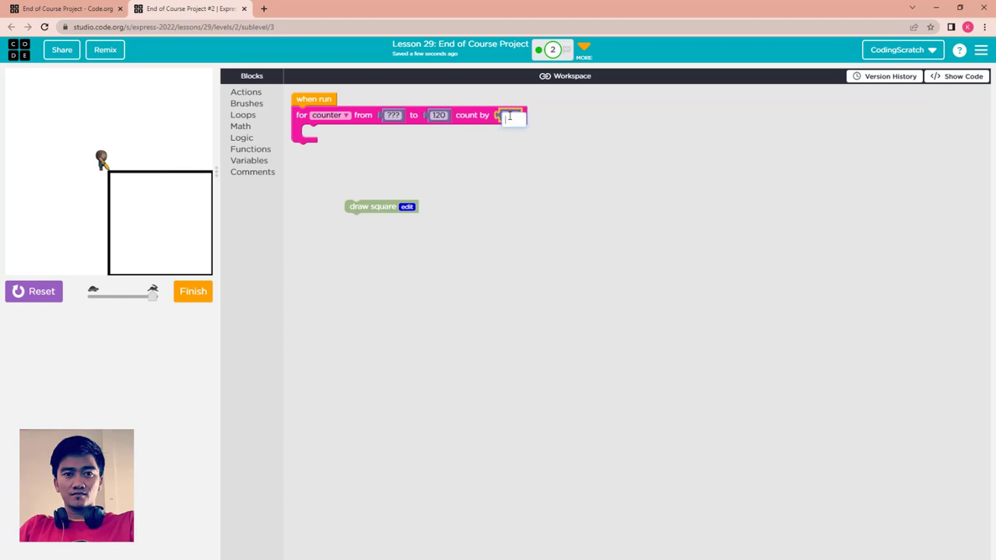
type("1")
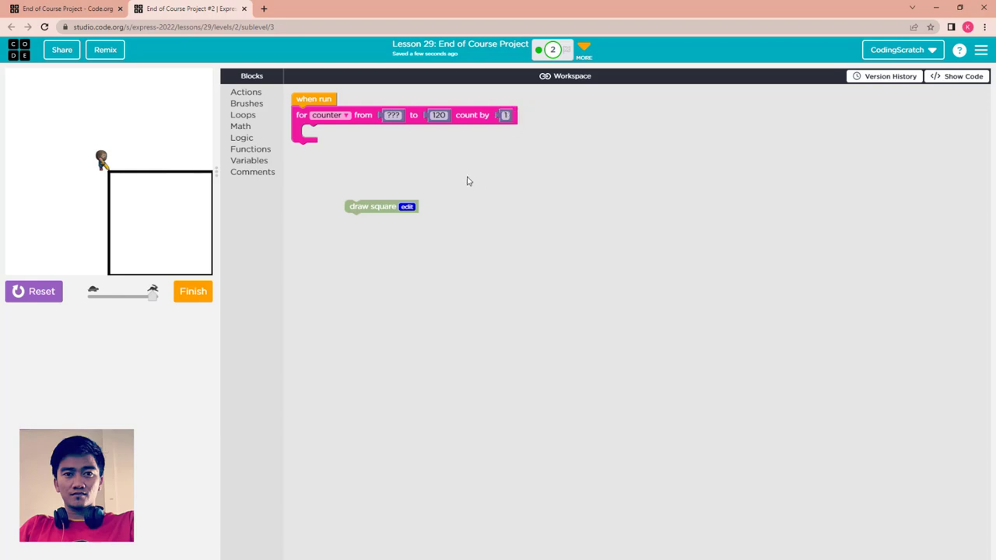
left_click_drag(381, 205, 343, 137)
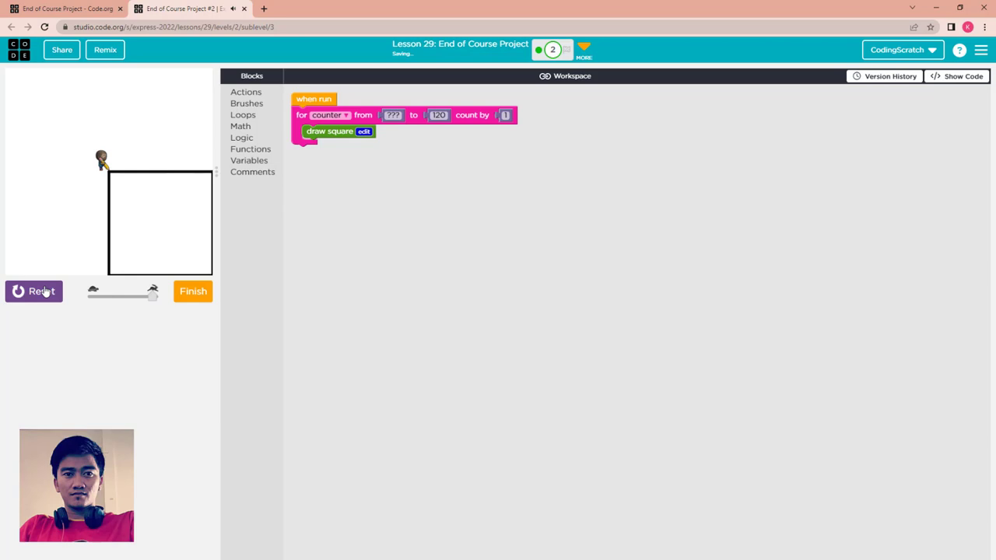
left_click(34, 291)
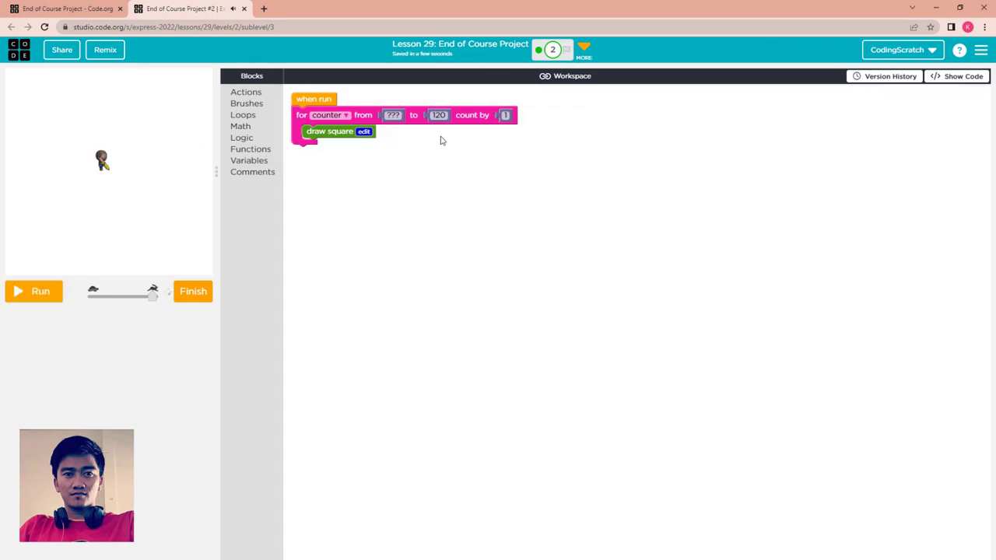
mouse_move(115, 163)
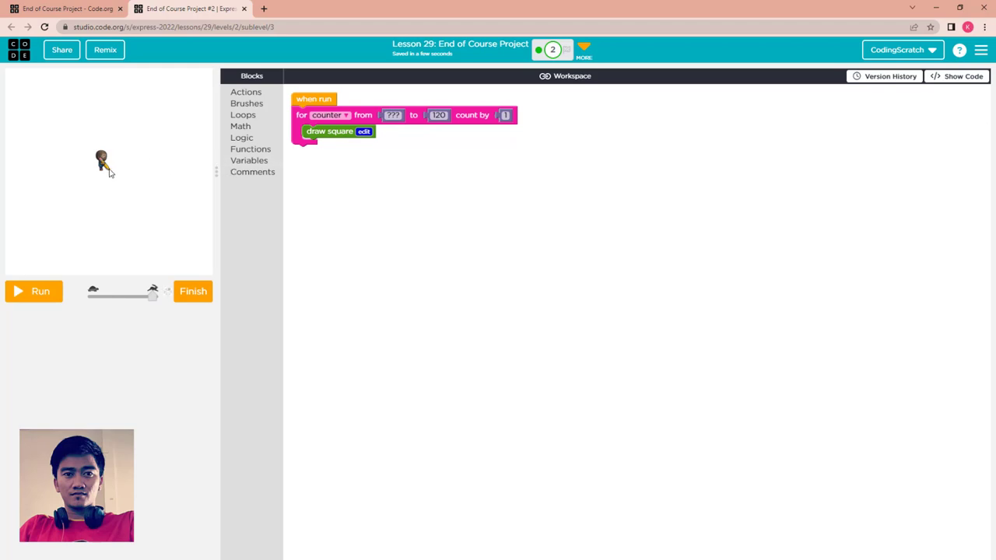
mouse_move(128, 163)
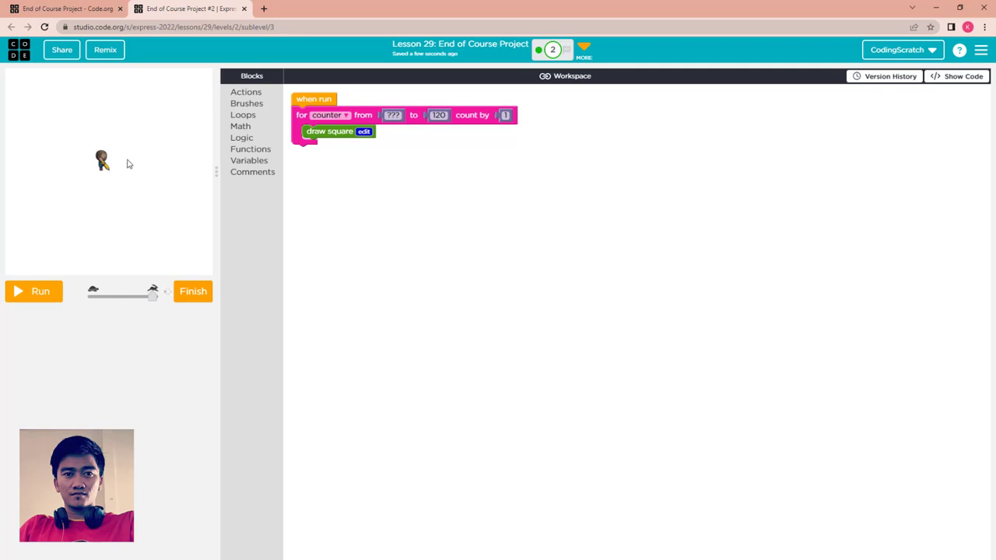
mouse_move(137, 156)
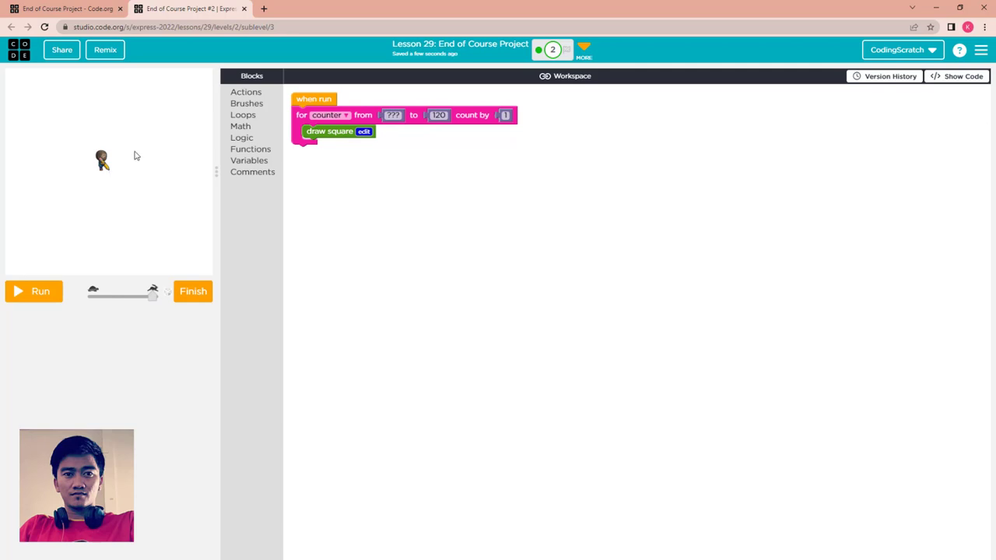
left_click(246, 92)
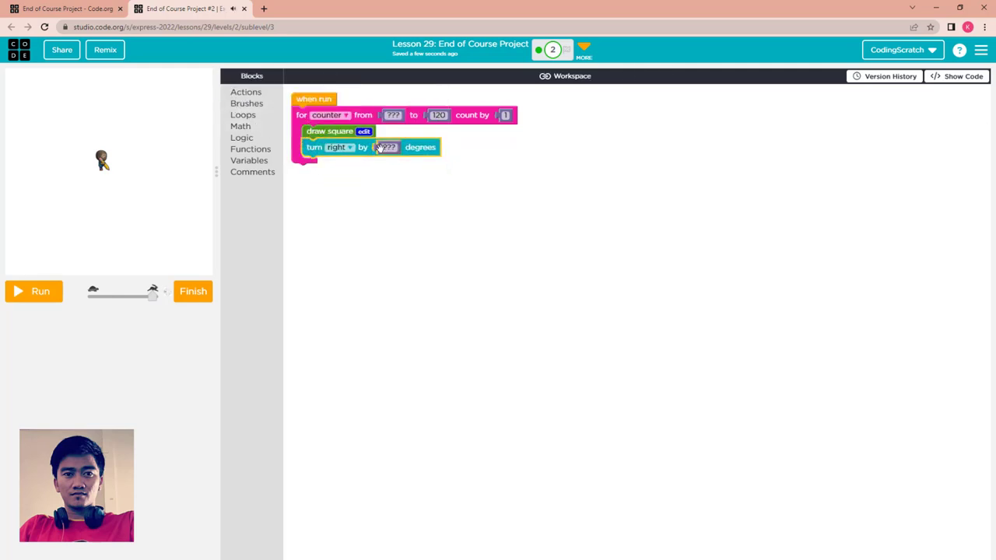
Set the turn right angle to 3 degrees, run to draw a fan of squares, then reset.
left_click(386, 146)
type("3")
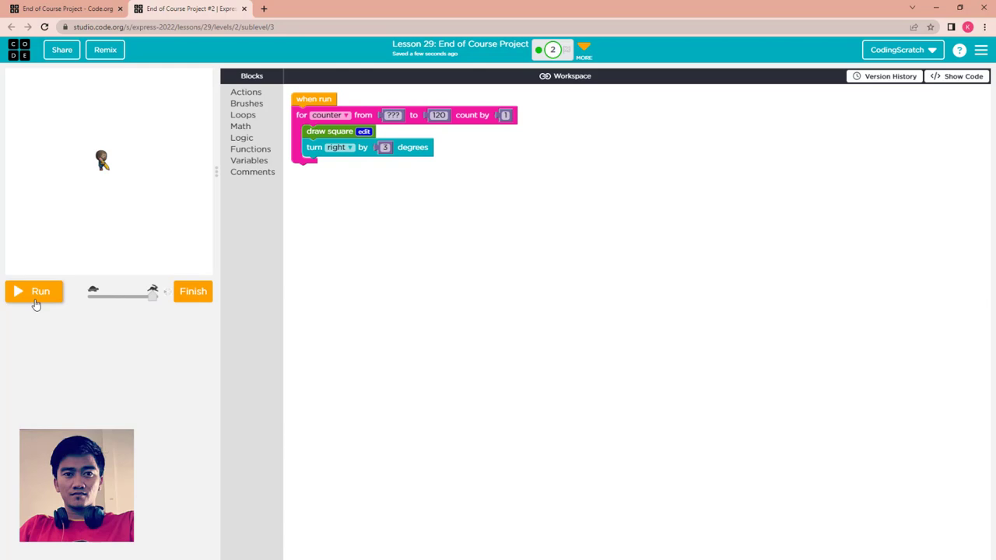
left_click(35, 291)
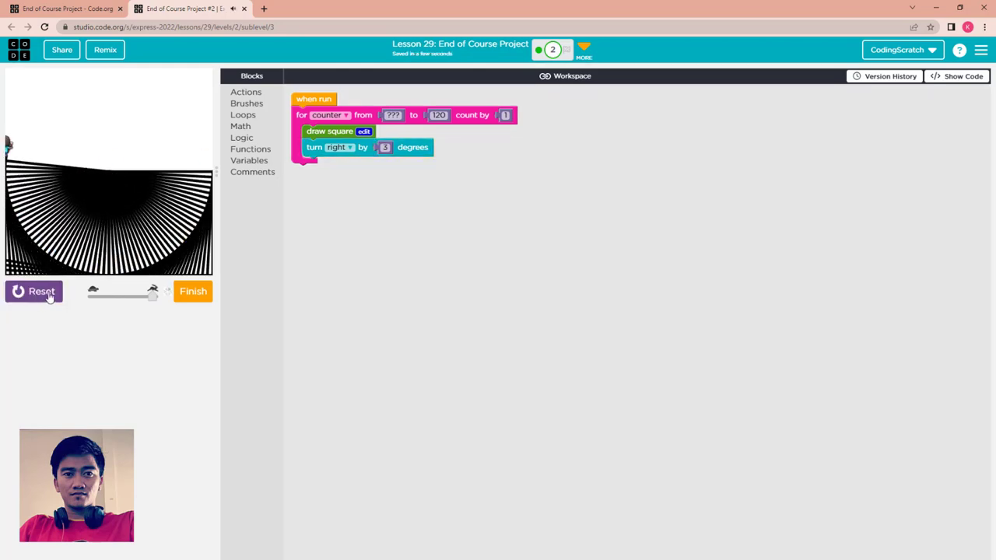
left_click(193, 291)
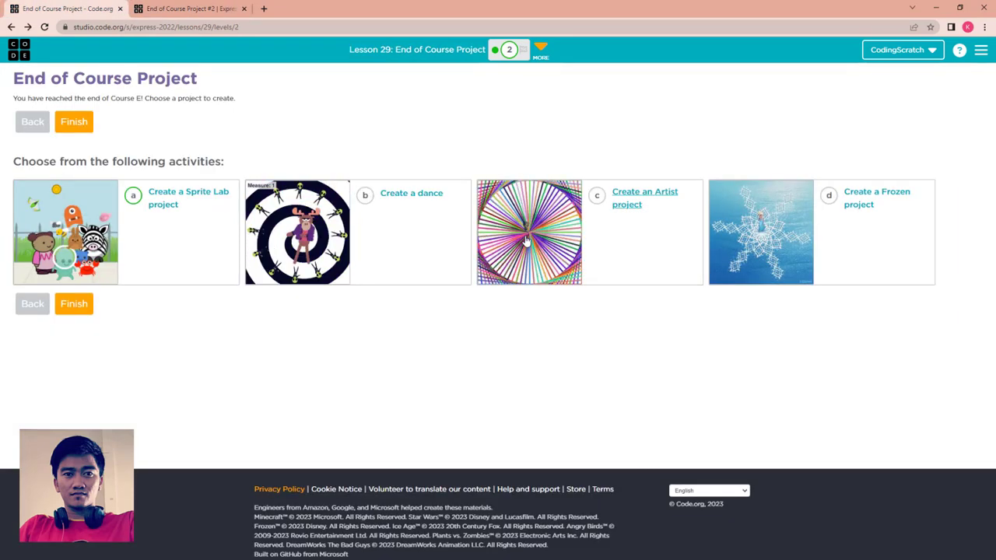
Add a set random color step inside the counter loop, run the multicolored squares, then reset.
left_click(529, 231)
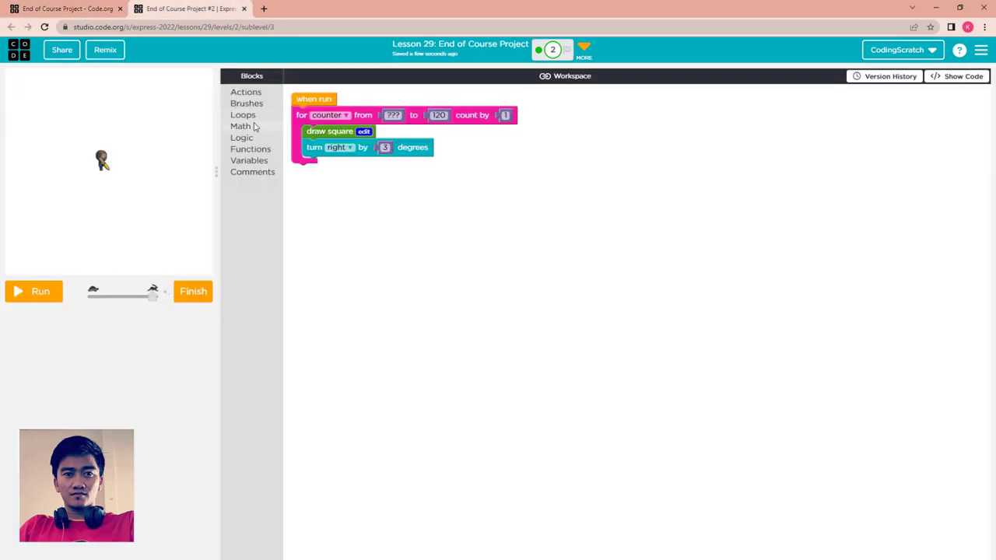
left_click(246, 103)
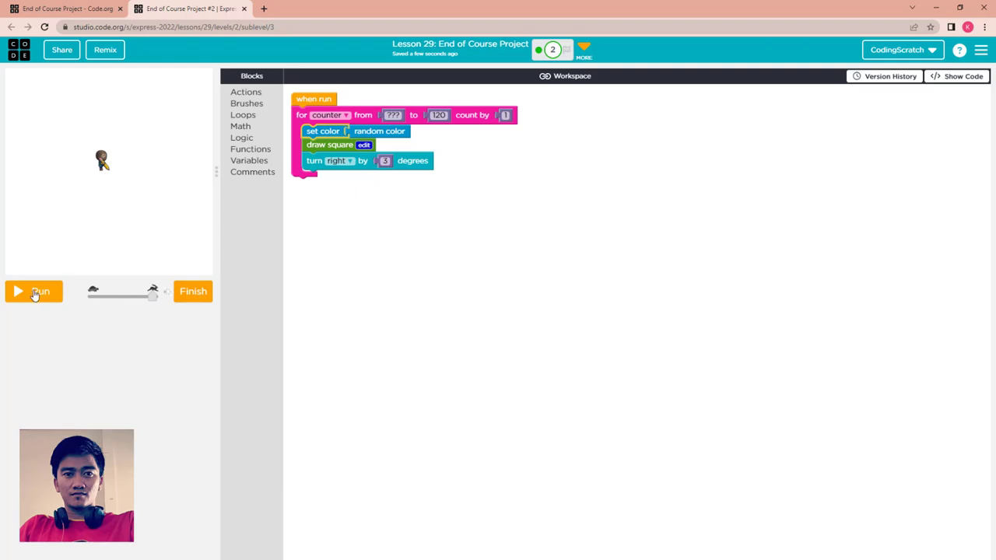
left_click(34, 291)
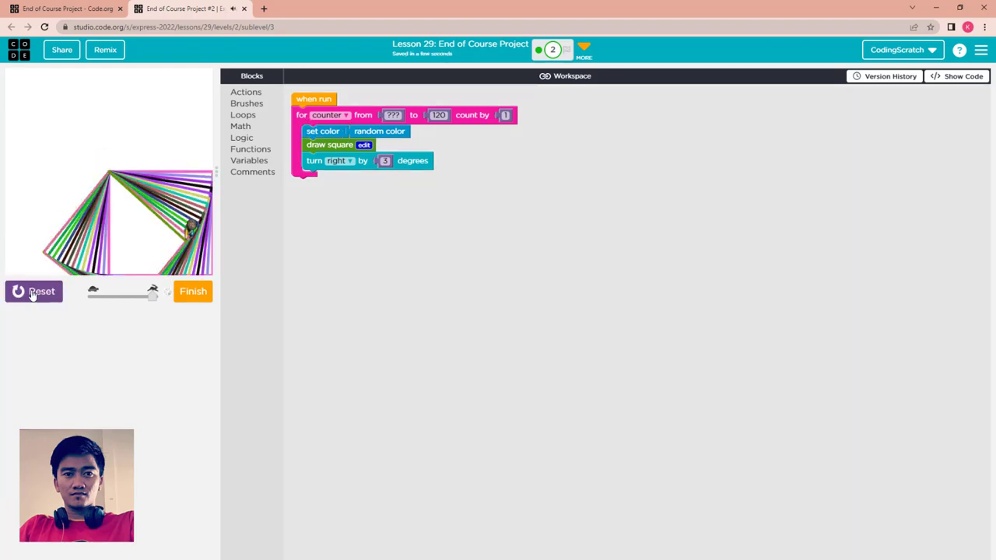
left_click(34, 291)
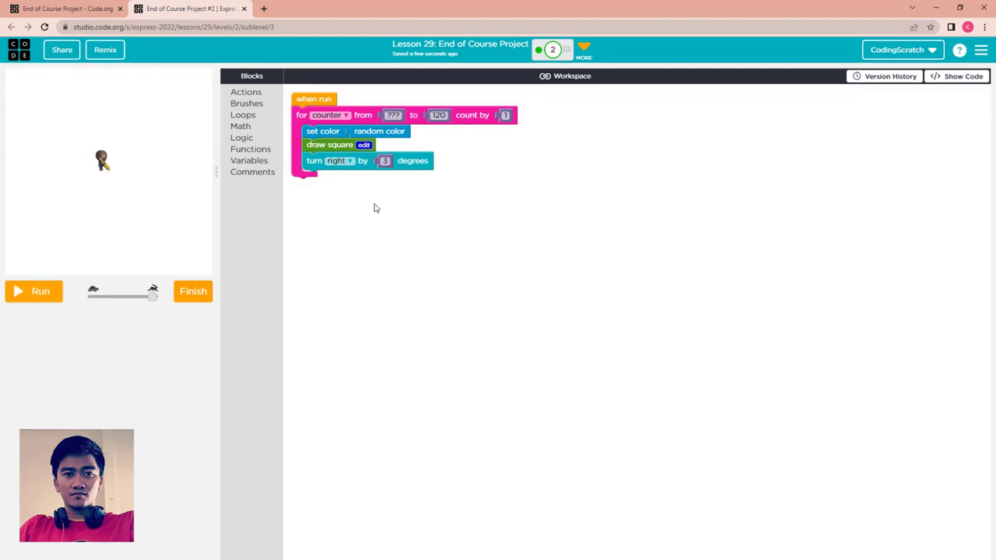
Change the turn angle to 5 degrees, run the full circular square pattern, then reset.
left_click(384, 160)
type("5")
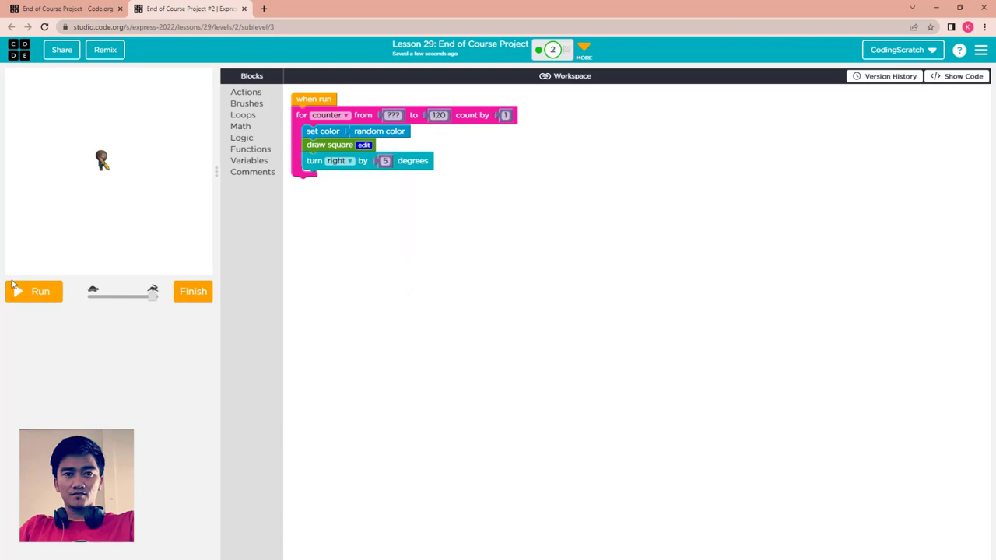
left_click(34, 291)
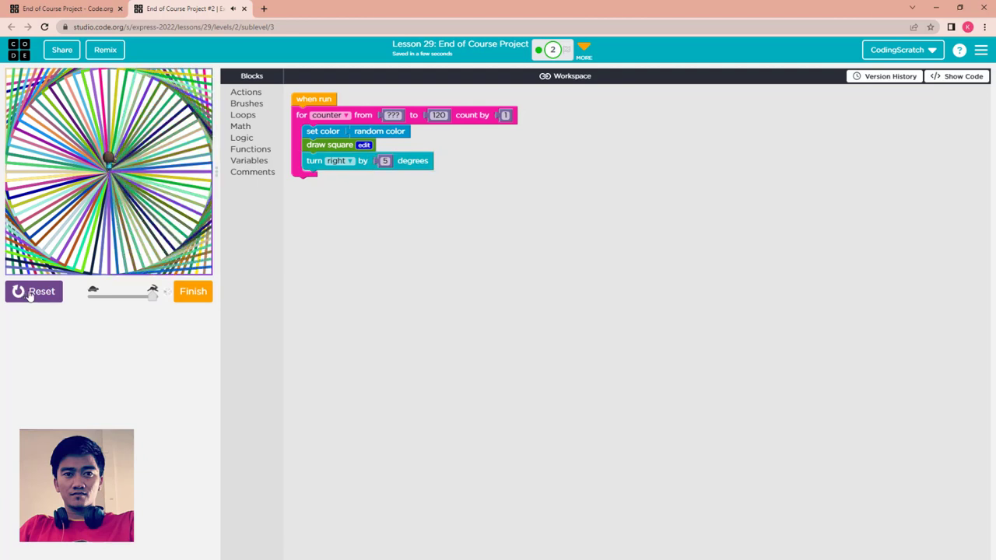
left_click(34, 291)
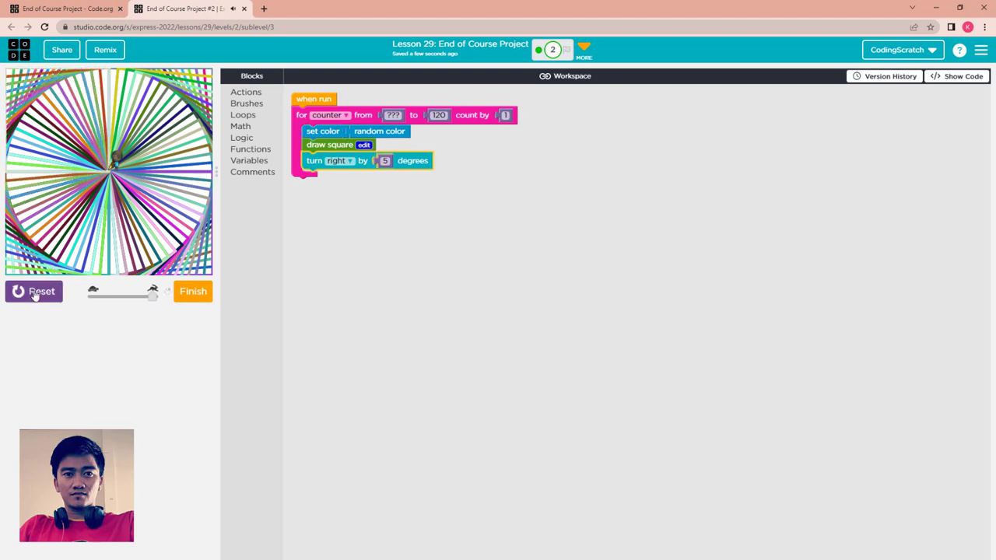
left_click(34, 291)
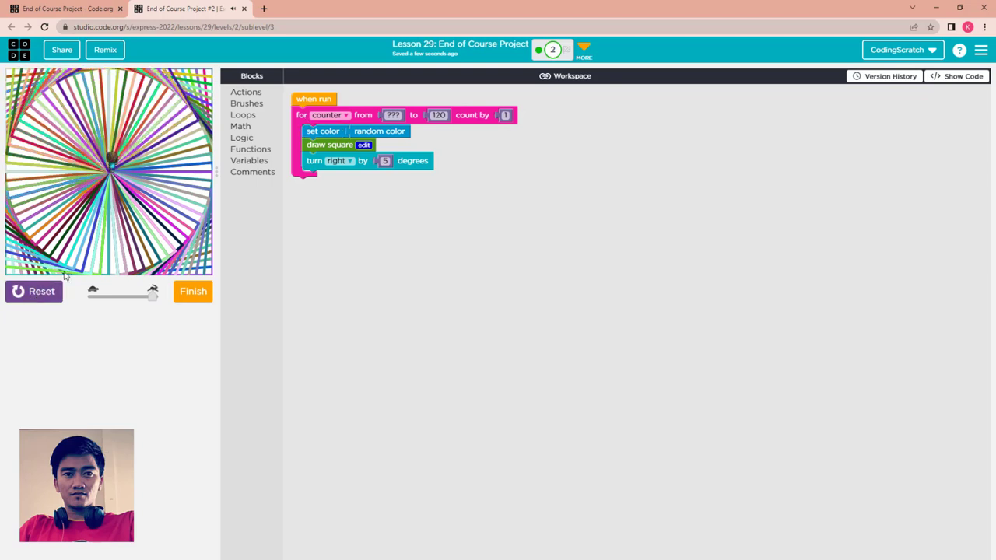
left_click(40, 291)
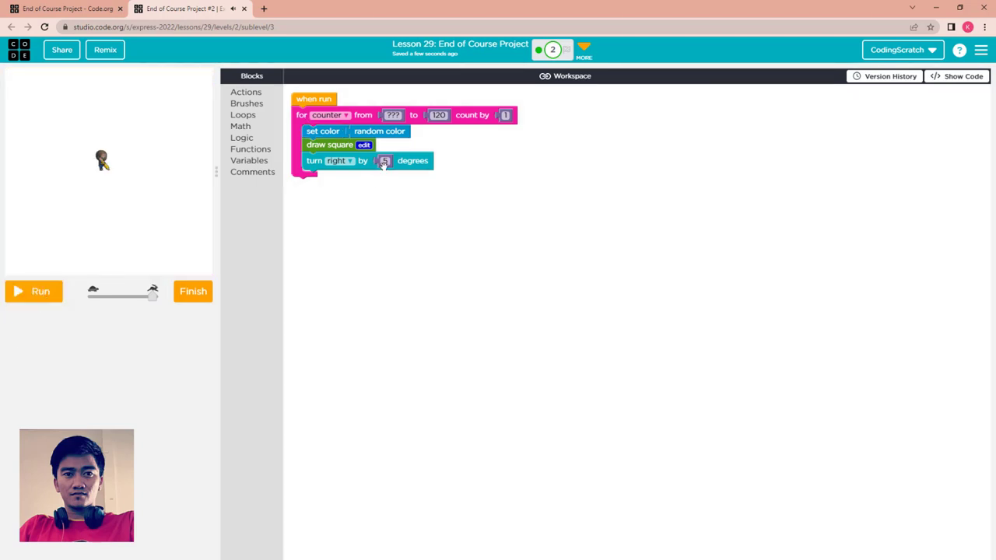
Try loop end counts of 100, 90 and 80, rerunning the square pattern each time.
left_click(393, 115)
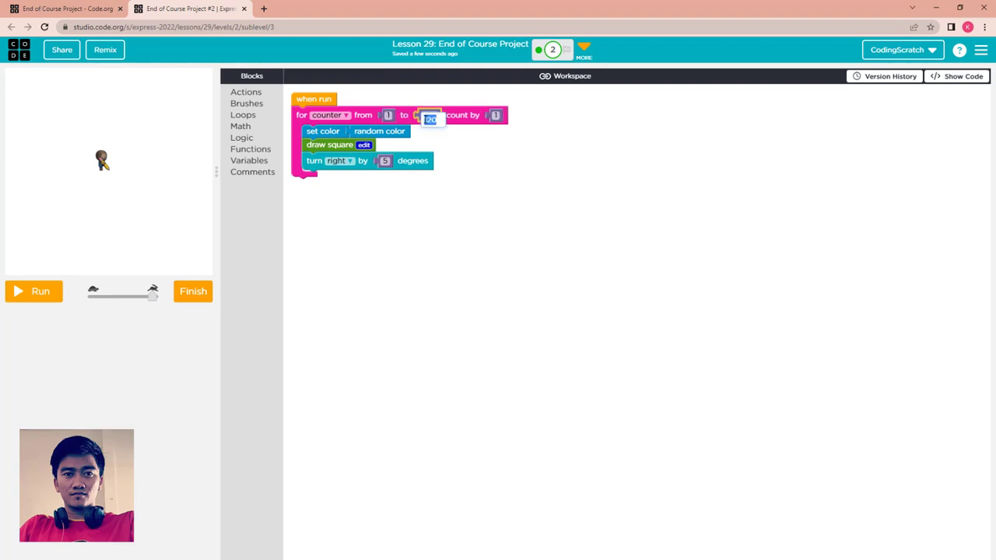
type("100")
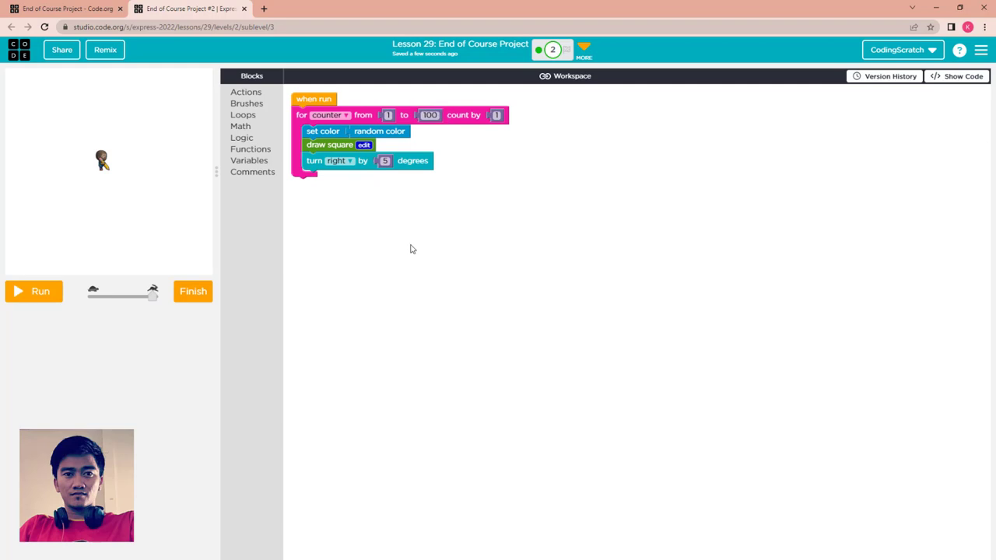
left_click(34, 291)
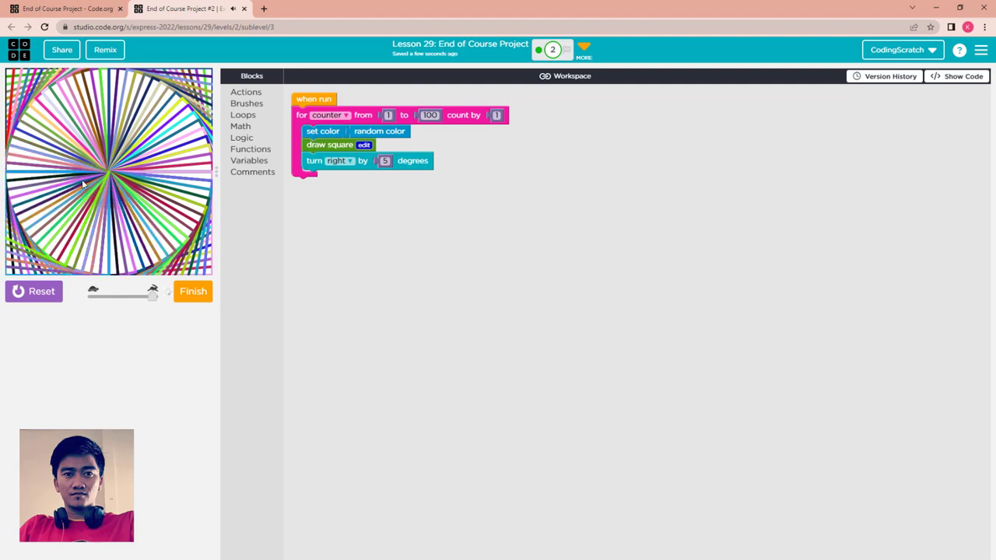
left_click(429, 115)
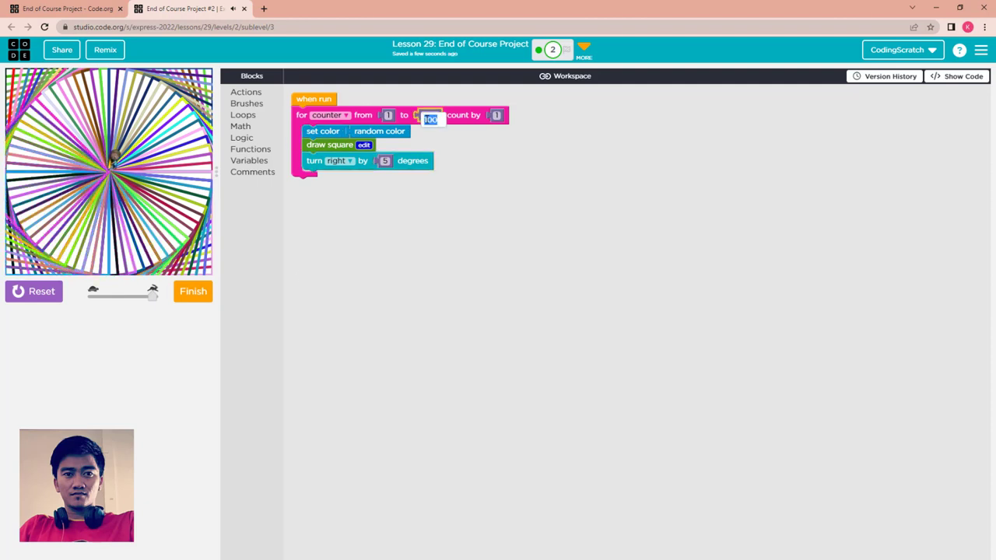
type("3")
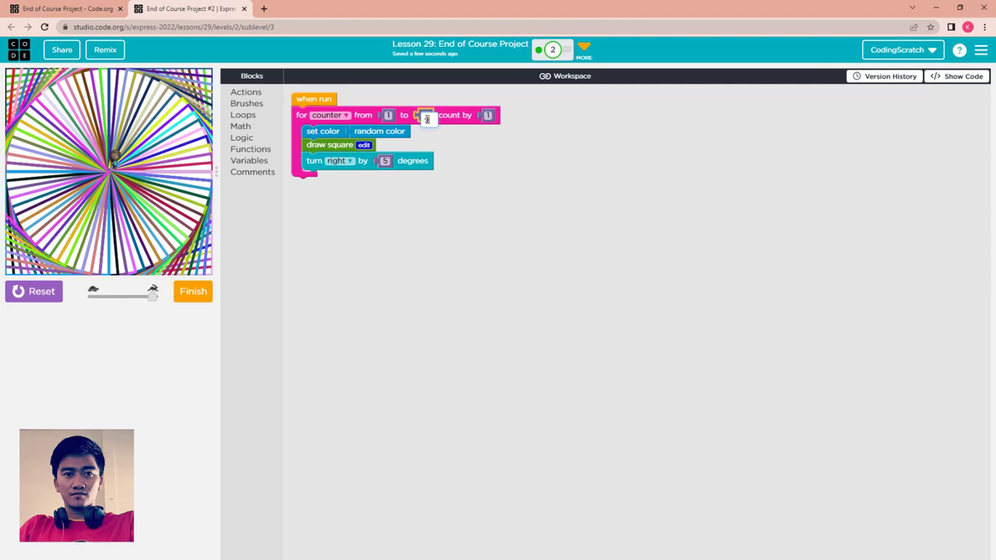
type("90")
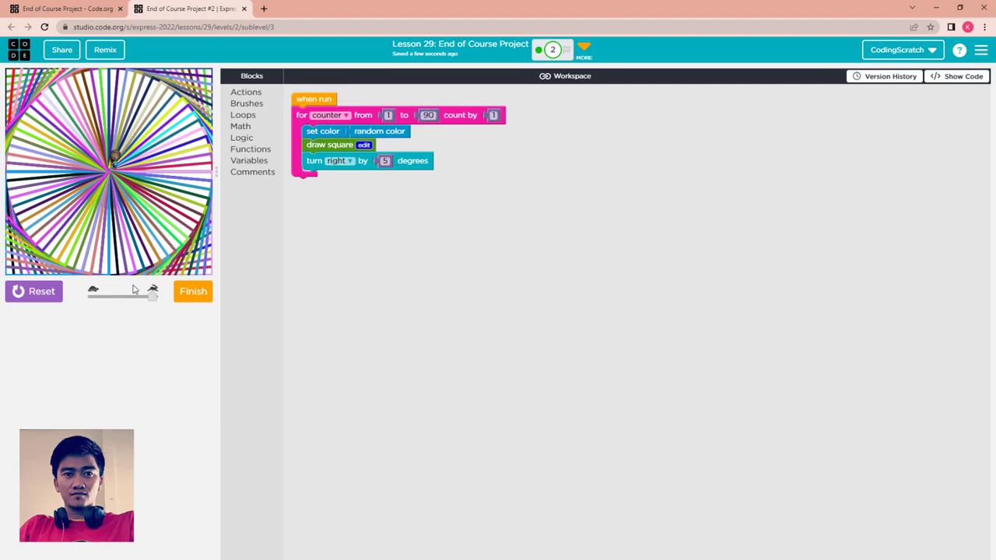
left_click(428, 115)
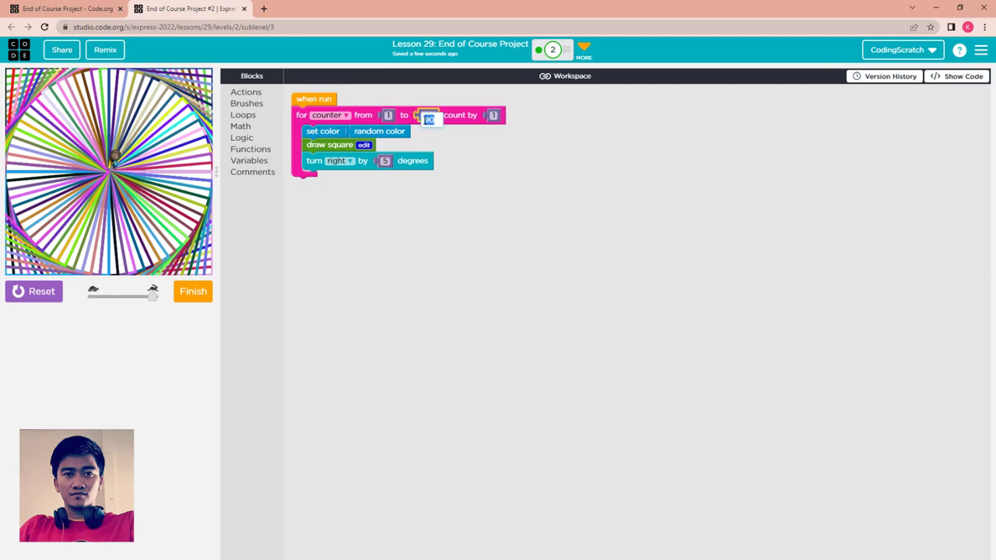
type("80")
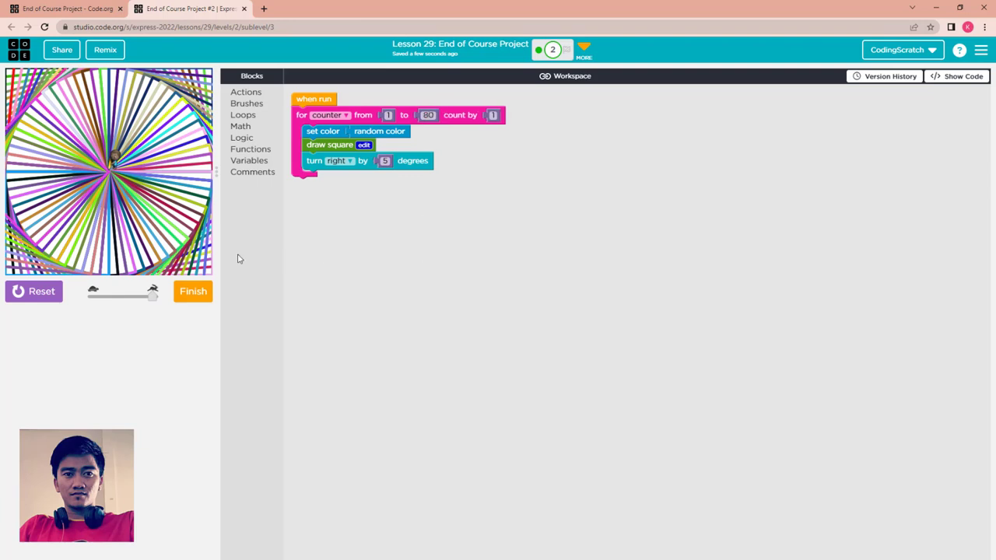
left_click(34, 291)
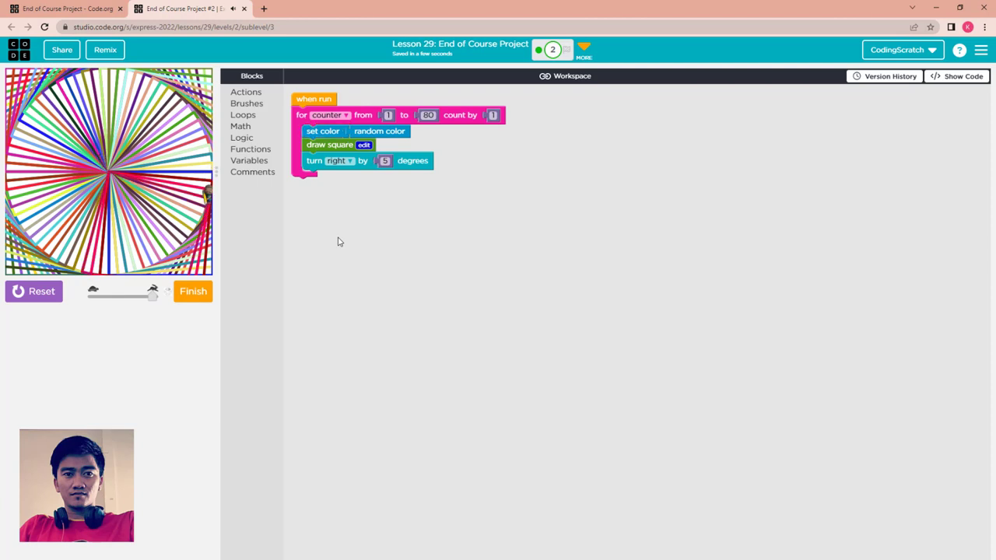
Settle on a loop end count of 75 and run to draw the multicoloured ring of squares.
left_click(428, 115)
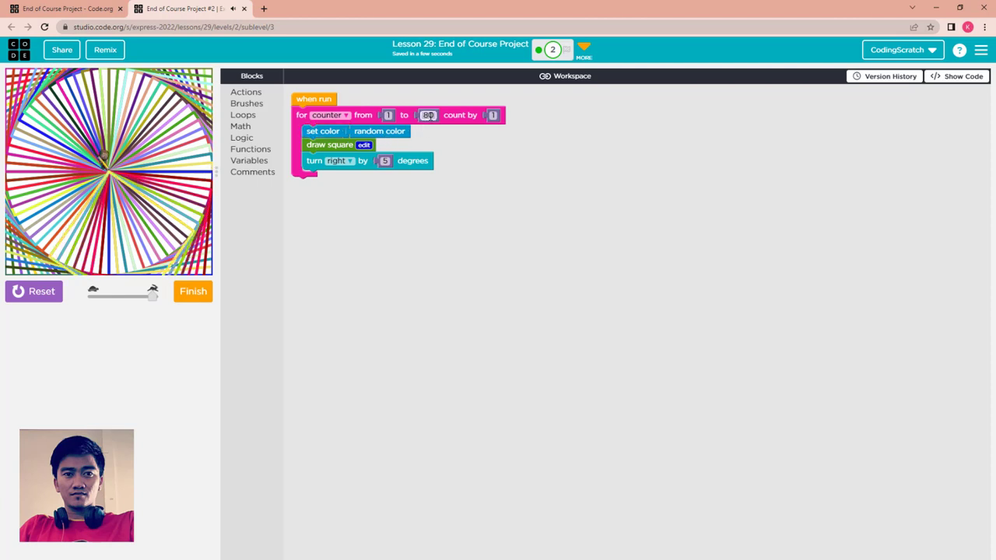
left_click(428, 115)
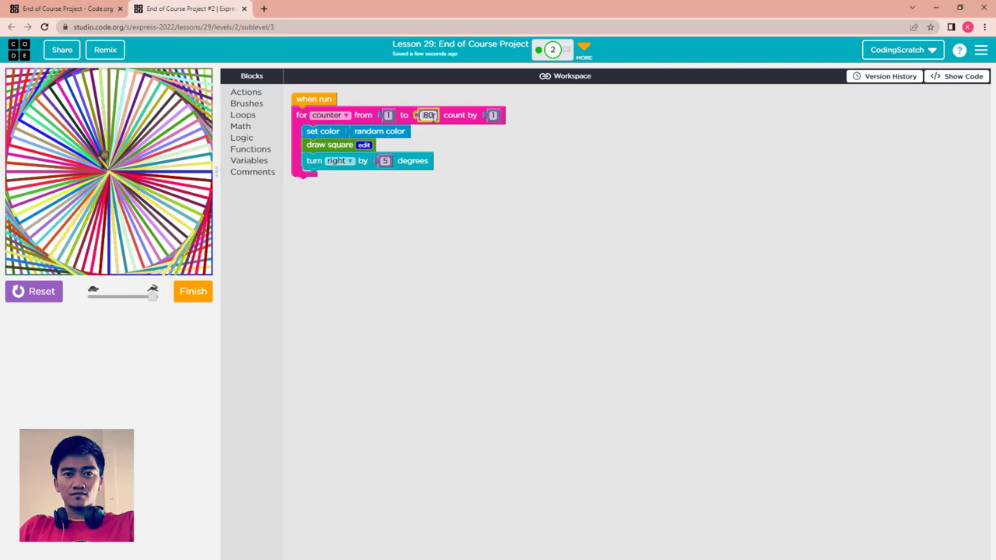
left_click(428, 115)
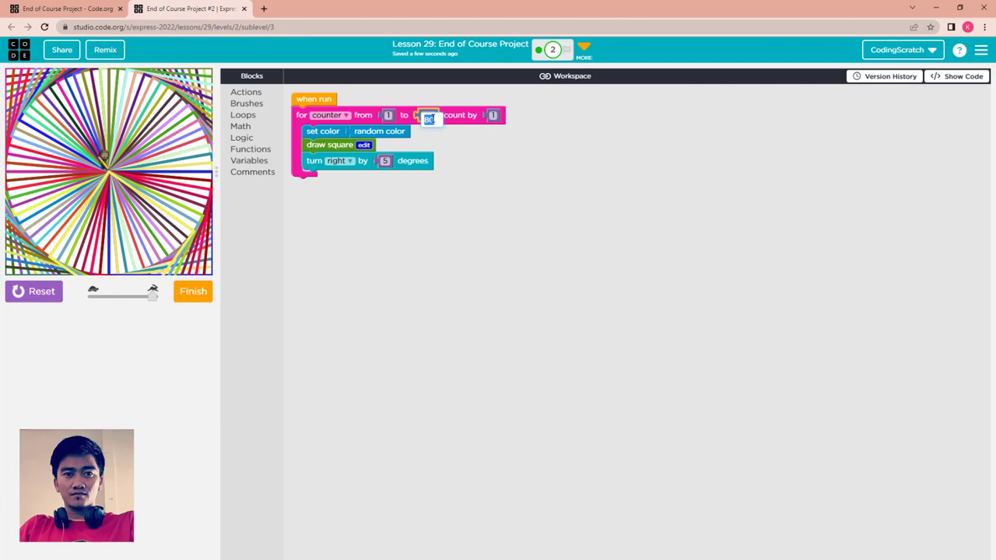
type("75")
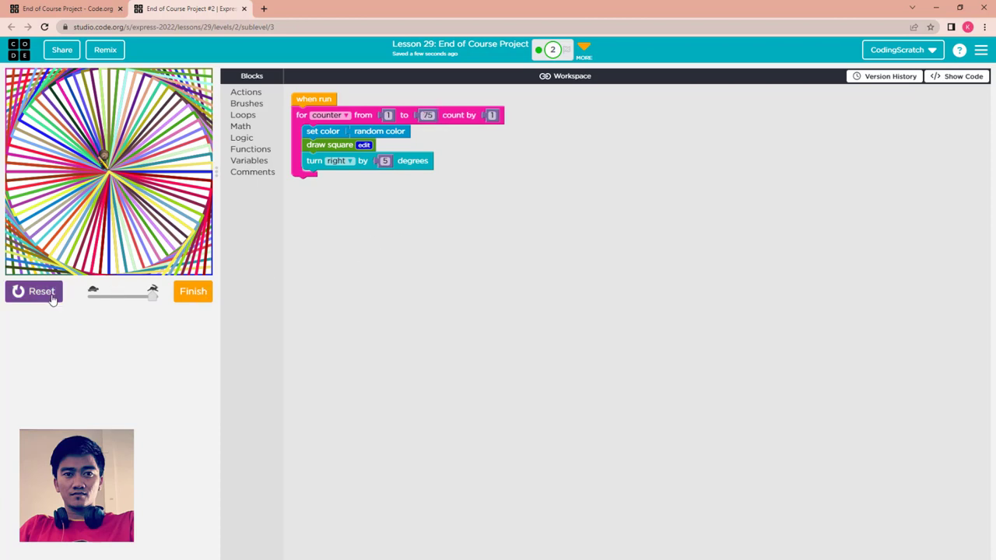
left_click(34, 291)
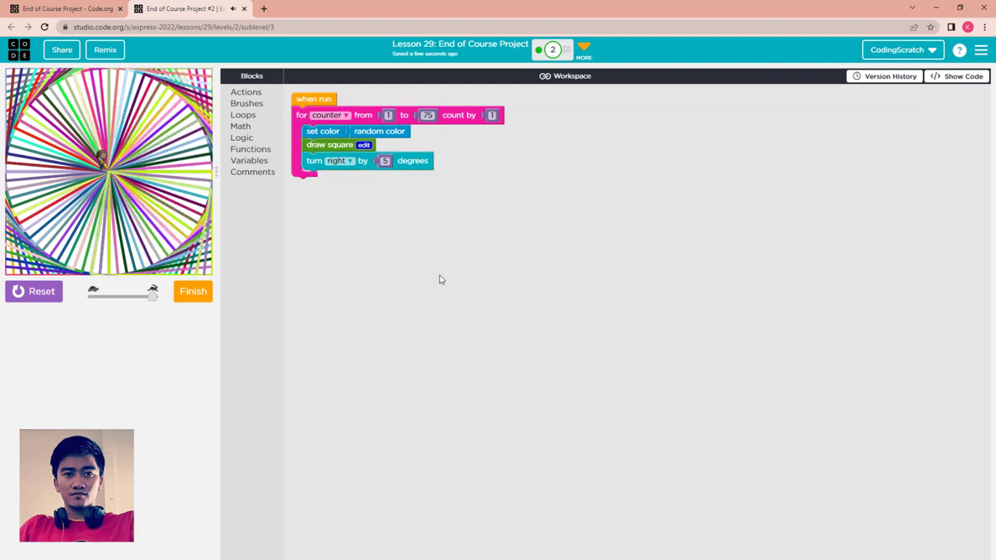
mouse_move(392, 265)
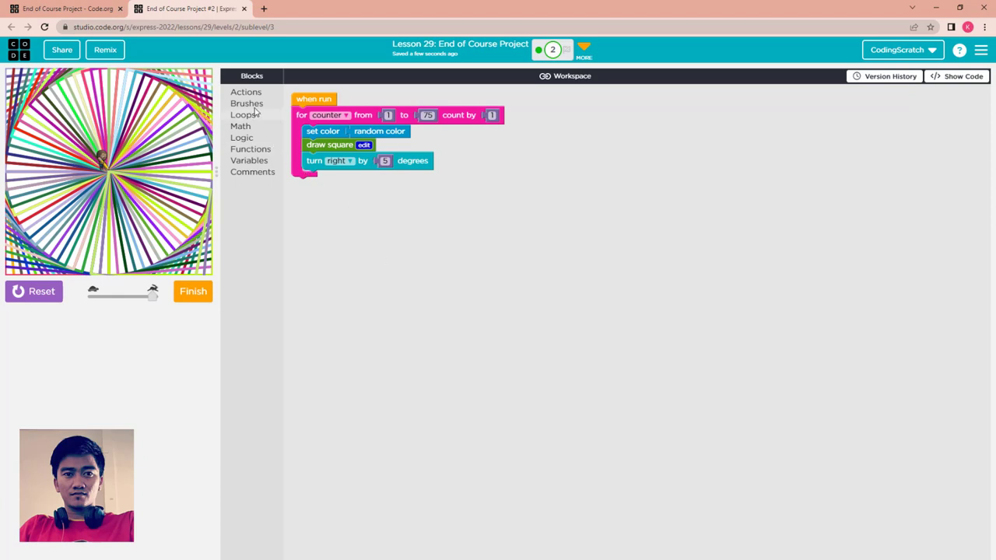
Lower the set width value, run to preview thinner square lines, then reset the canvas.
left_click(246, 103)
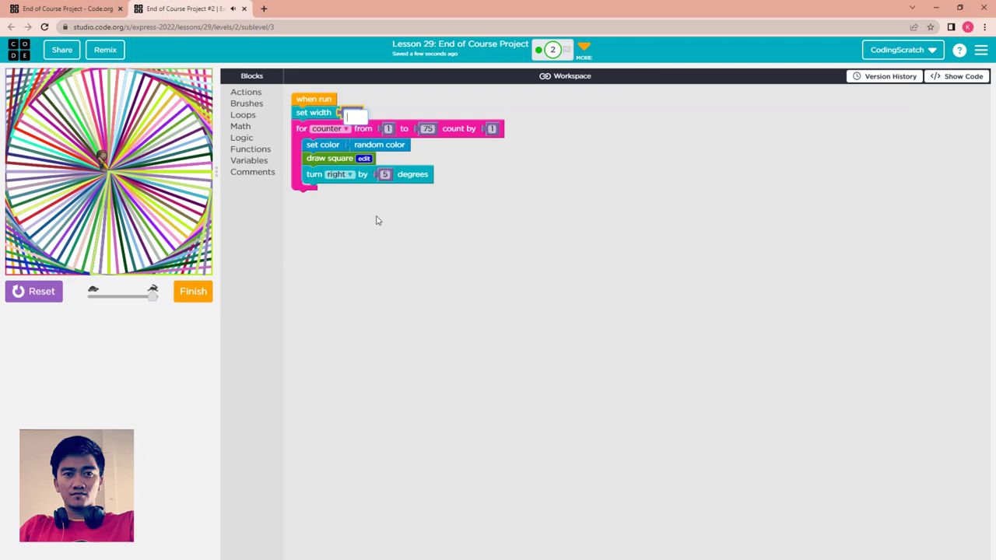
left_click(34, 291)
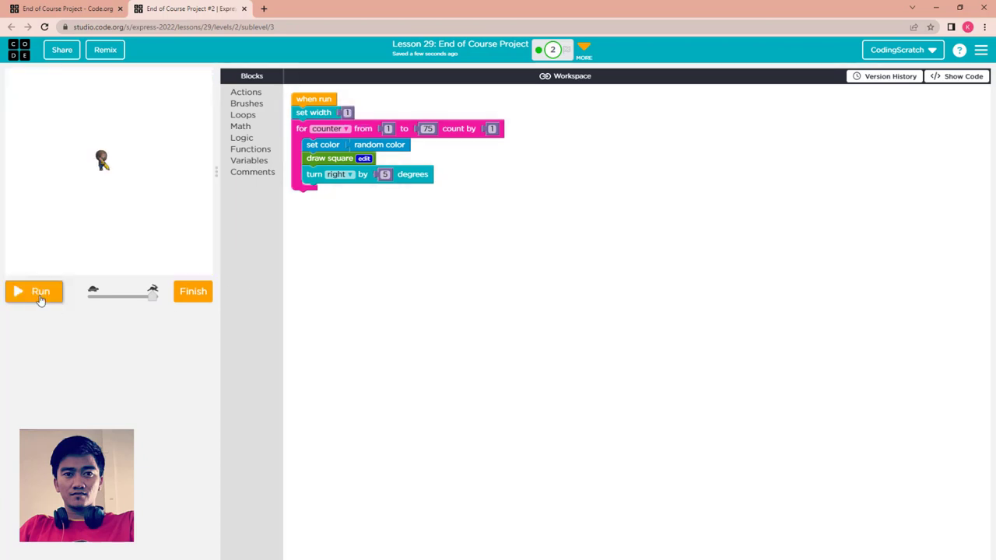
left_click(34, 291)
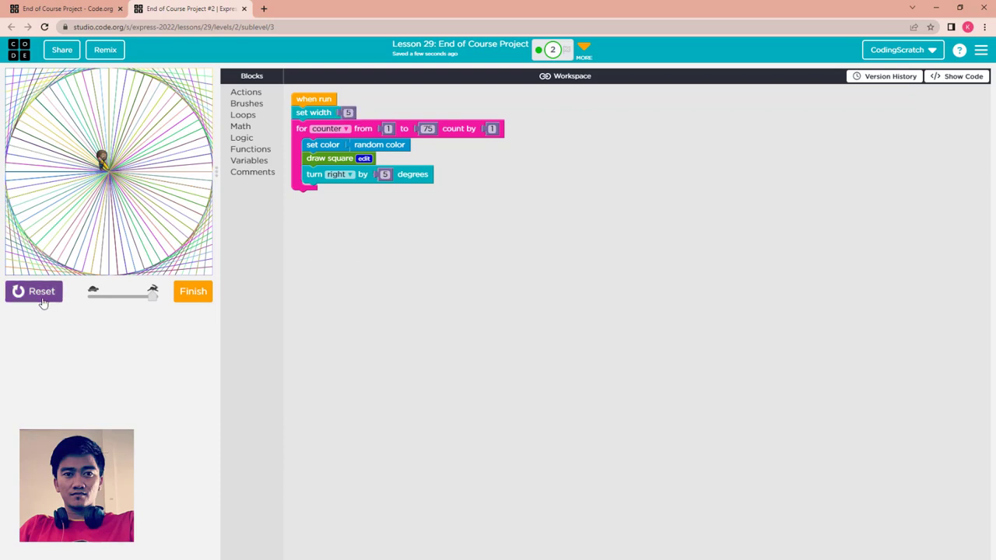
left_click(34, 291)
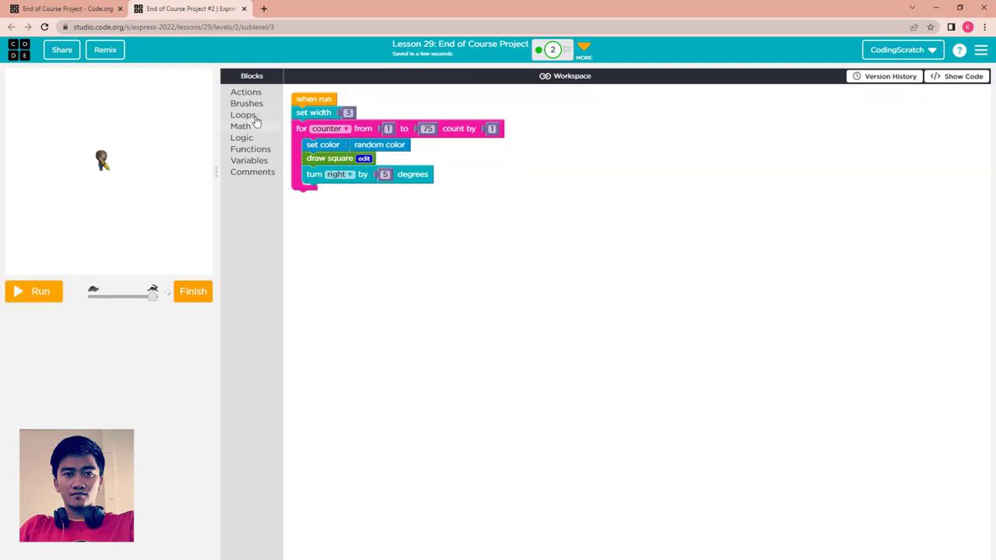
Add a set alpha block under set width and run the translucent squares.
left_click(246, 103)
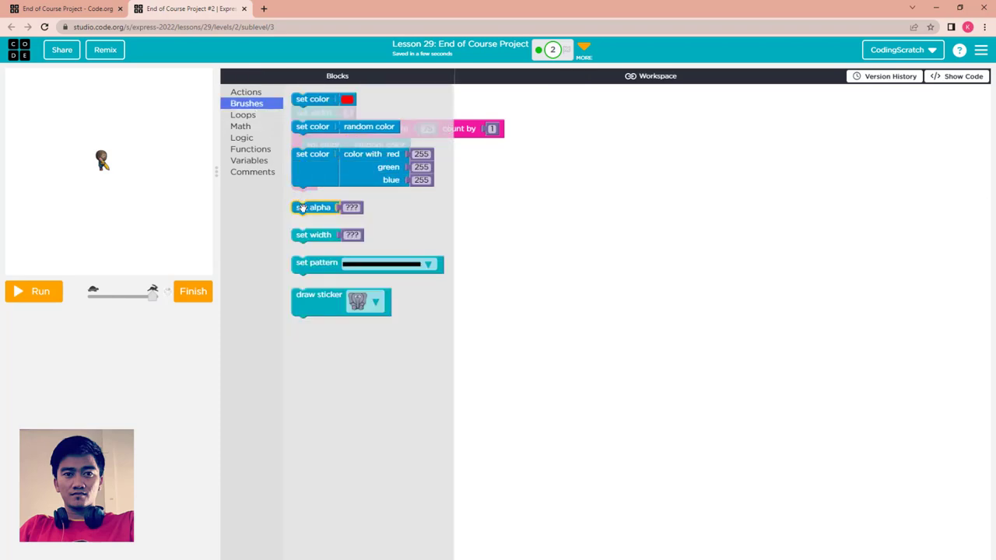
left_click(246, 92)
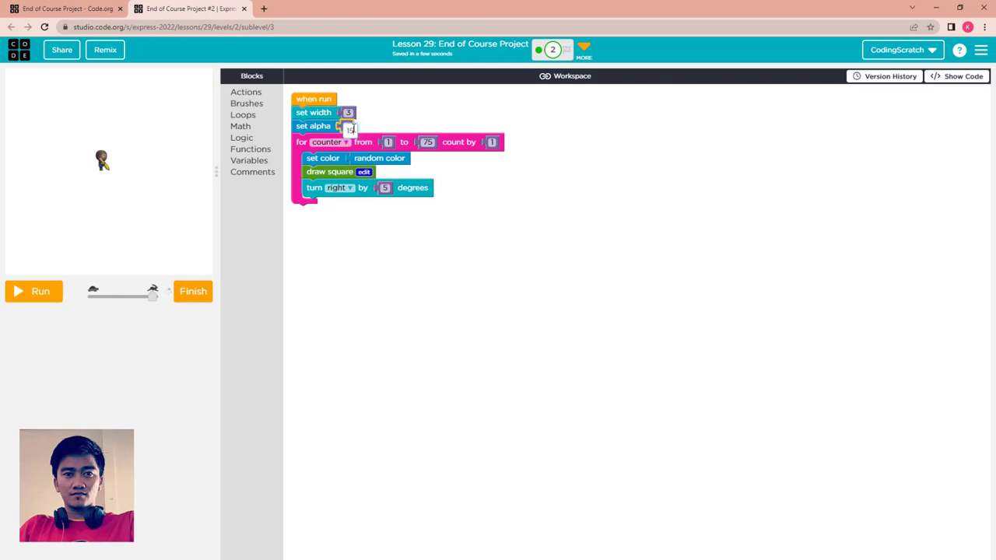
left_click(35, 291)
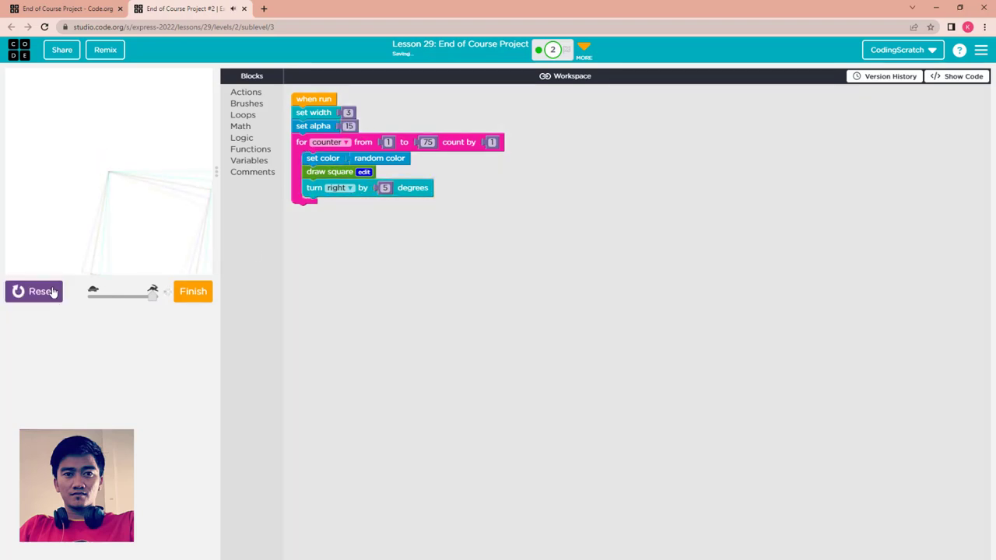
left_click(34, 291)
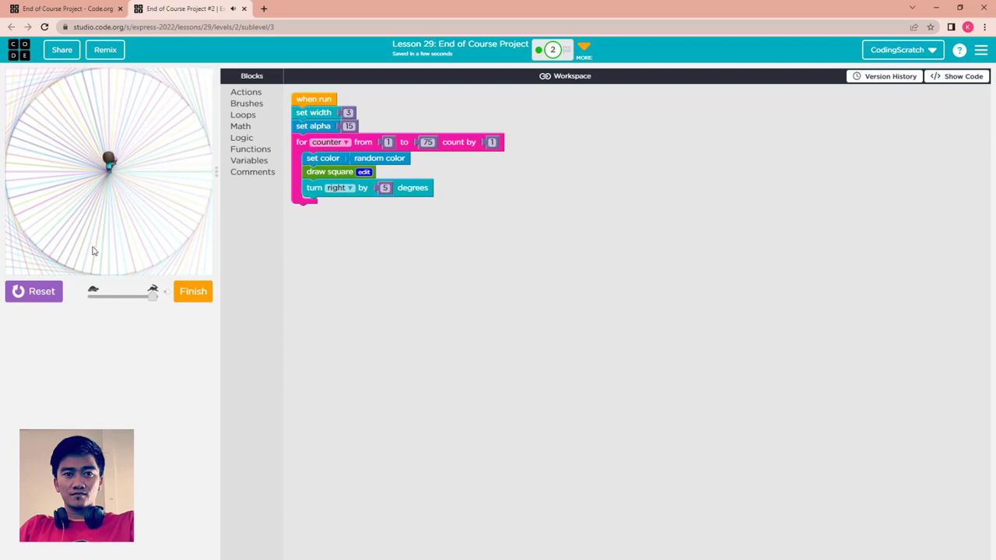
Reset the canvas, adjust the alpha value and run again for a full faint ring.
left_click(35, 291)
type("20")
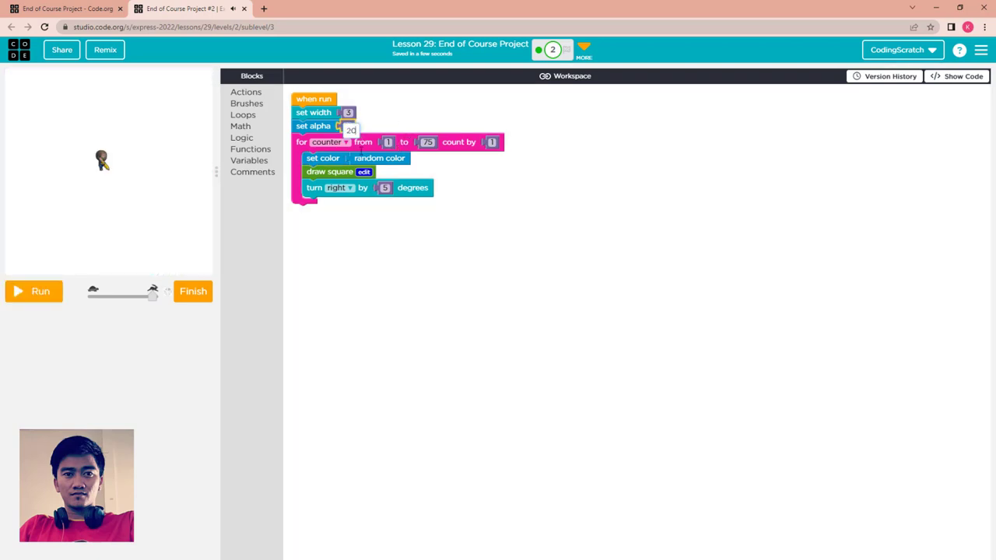
left_click(35, 291)
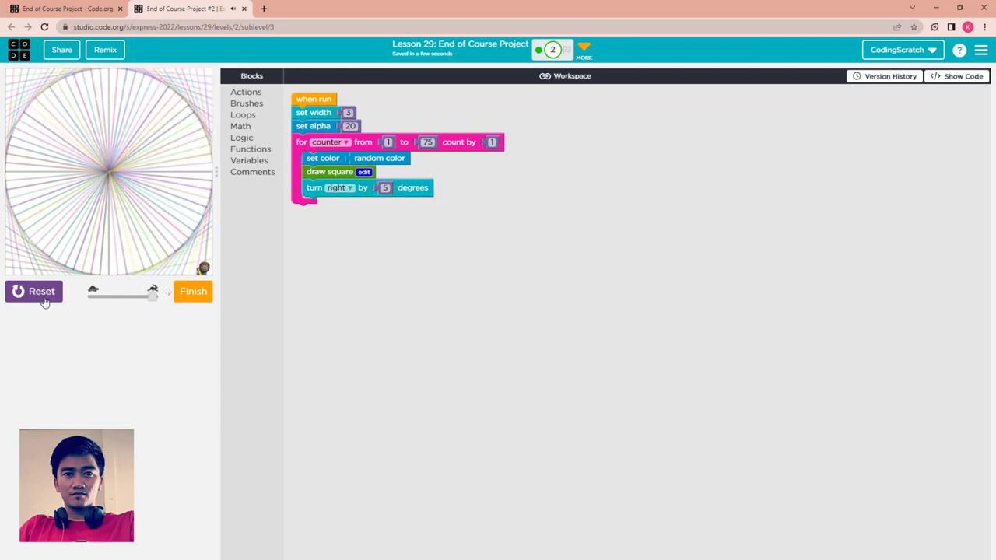
left_click(34, 291)
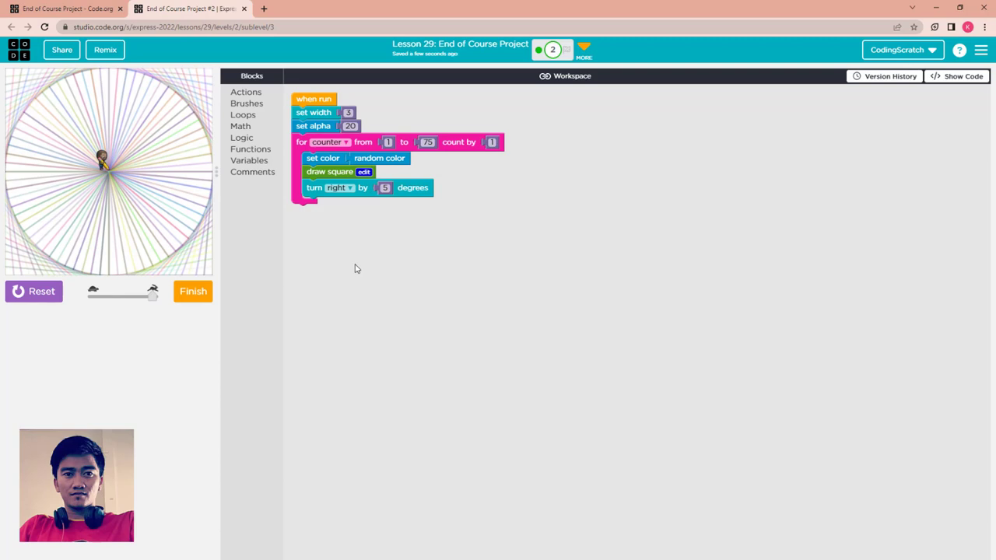
mouse_move(224, 294)
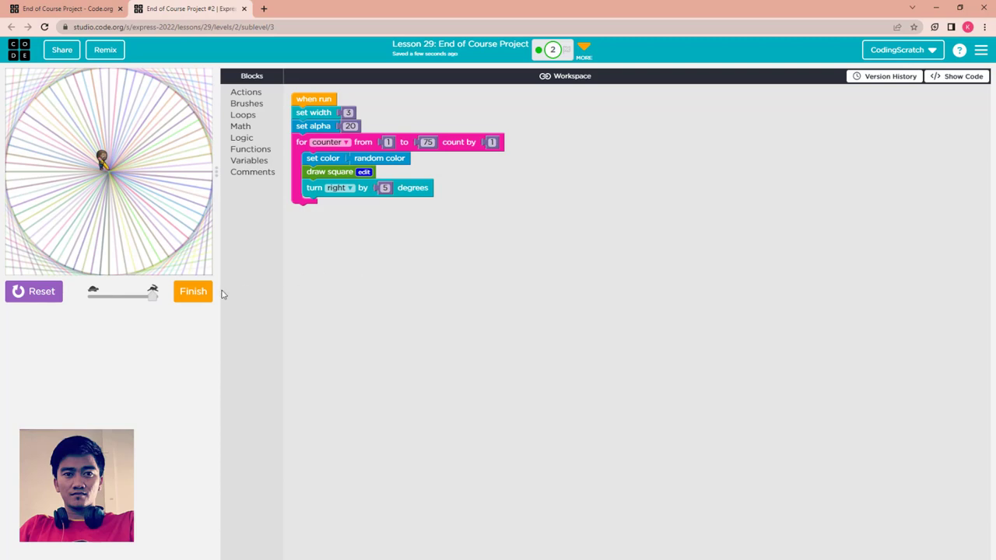
Submit the project as finished and continue past the congratulations dialog to the certificate.
left_click(193, 291)
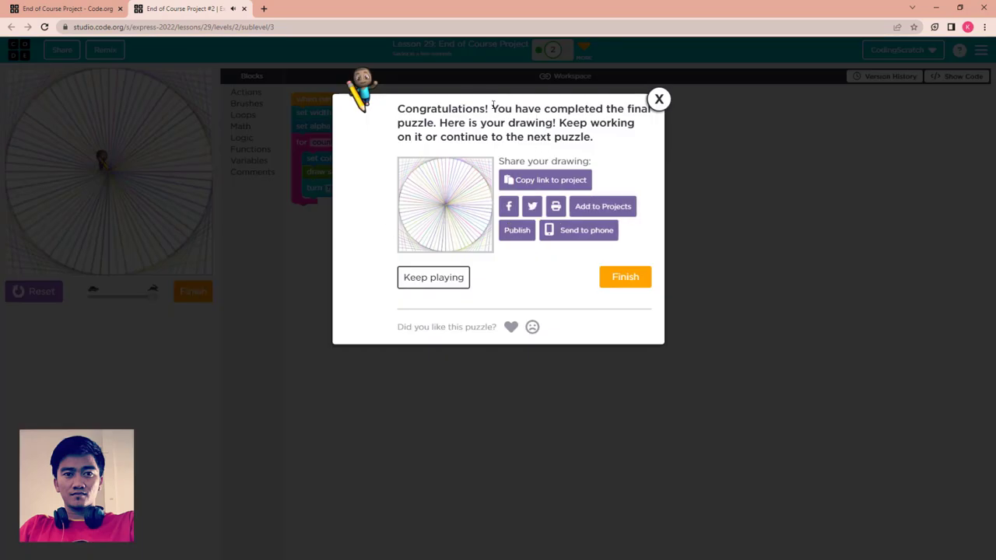
mouse_move(512, 109)
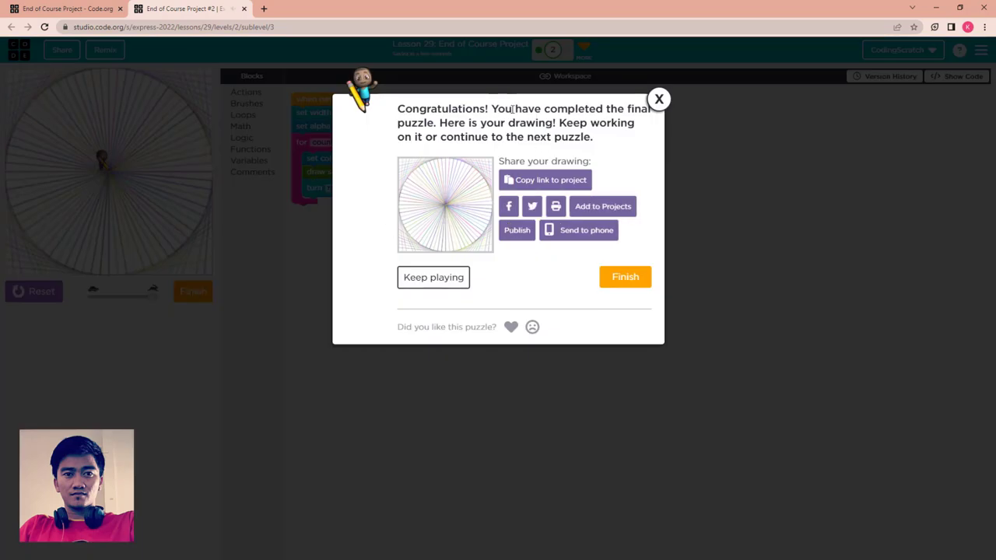
left_click(626, 277)
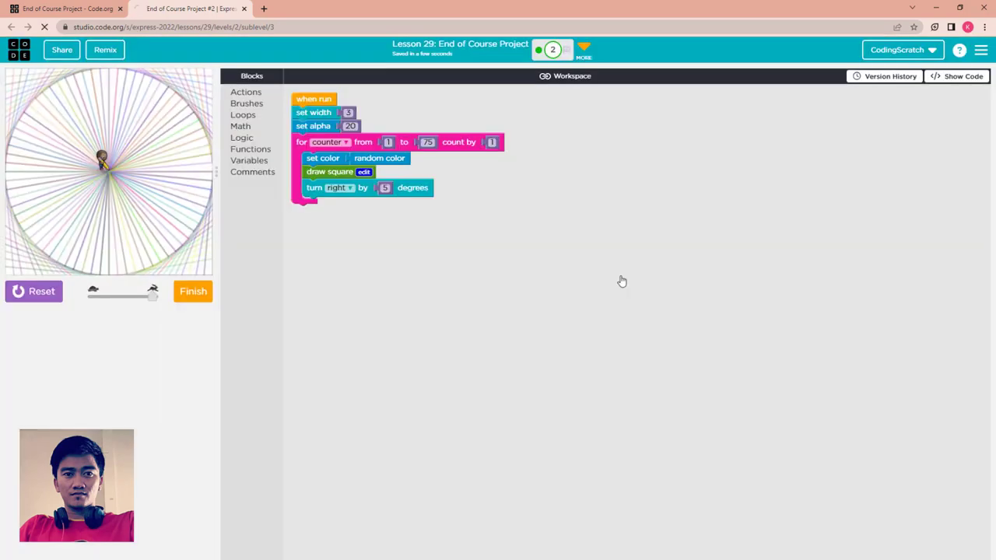
left_click(193, 291)
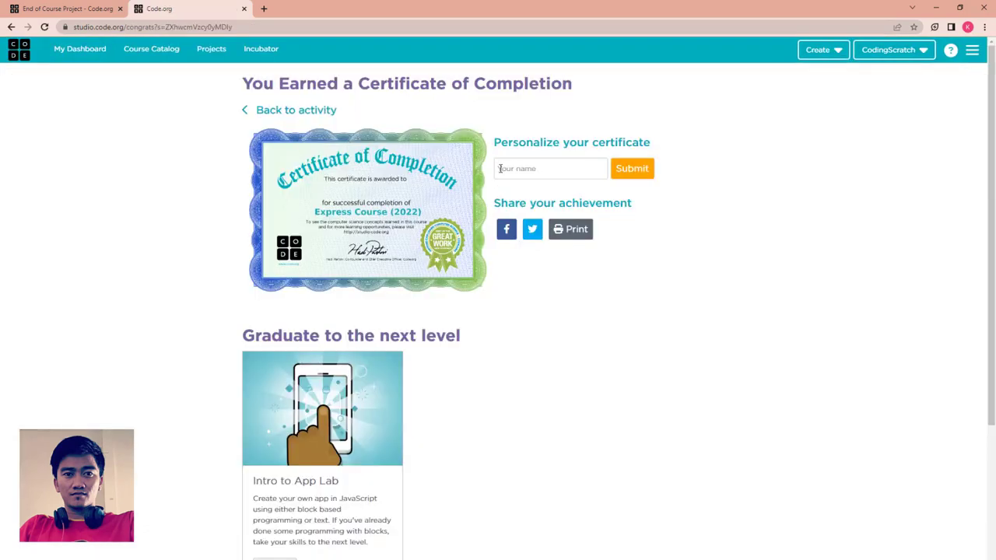
Personalize the certificate with the name 'Coding Scratch' and submit it.
double_click(289, 84)
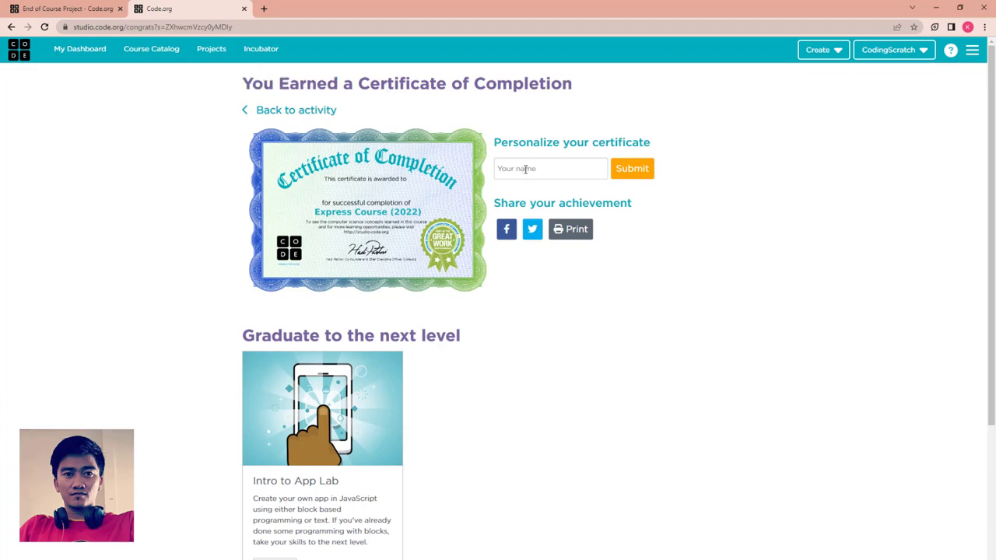
left_click(551, 168)
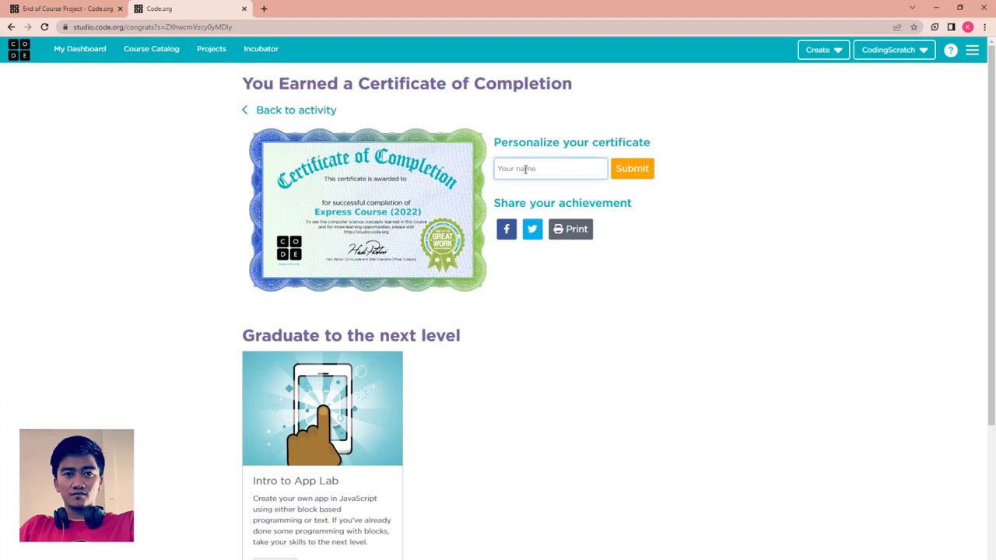
type("Coding Scratch")
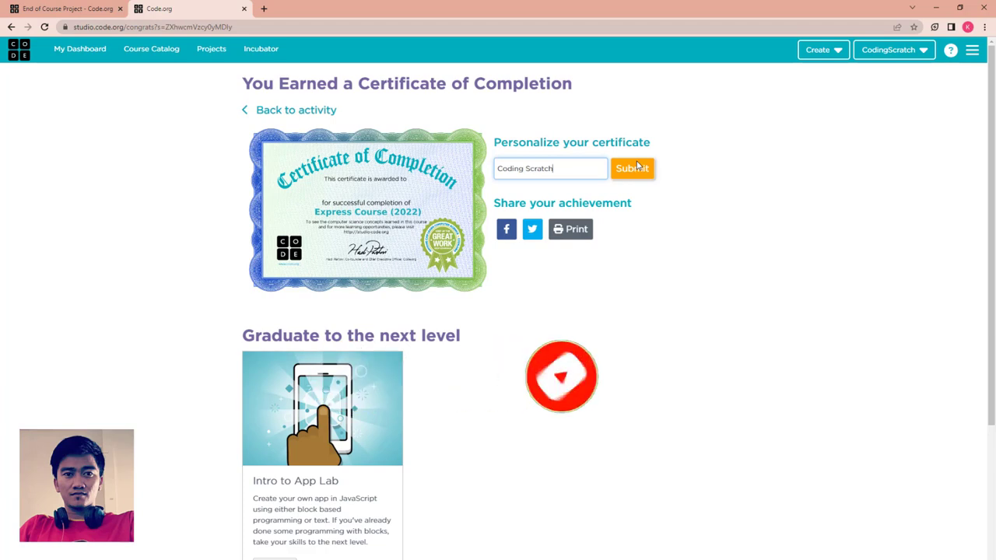
left_click(631, 168)
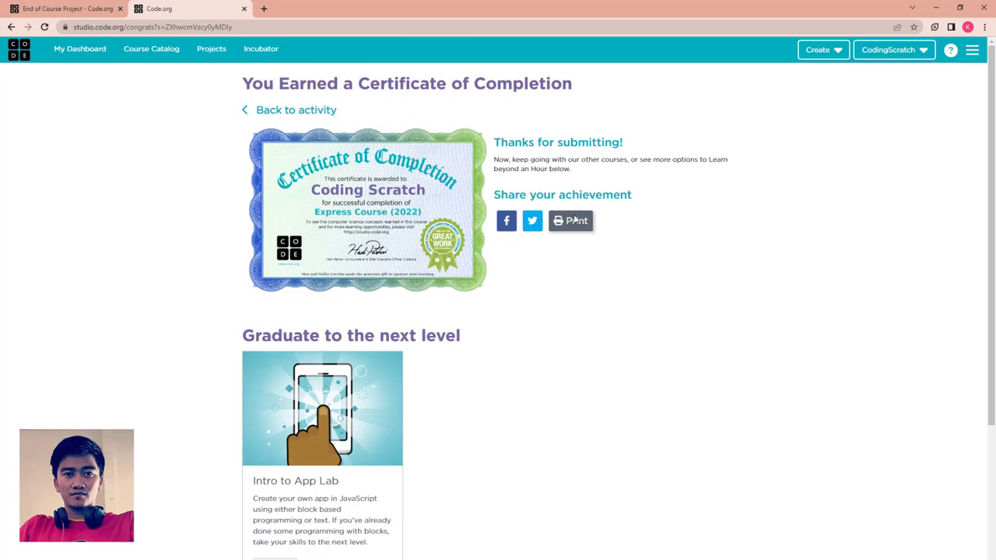
Open the printable full-size certificate and bring up options for its image.
left_click(569, 221)
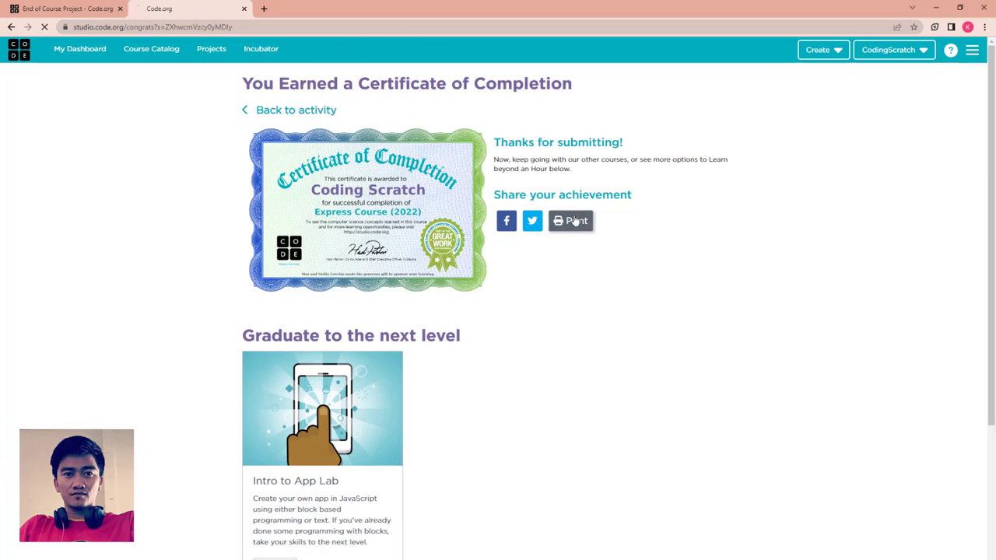
left_click(571, 221)
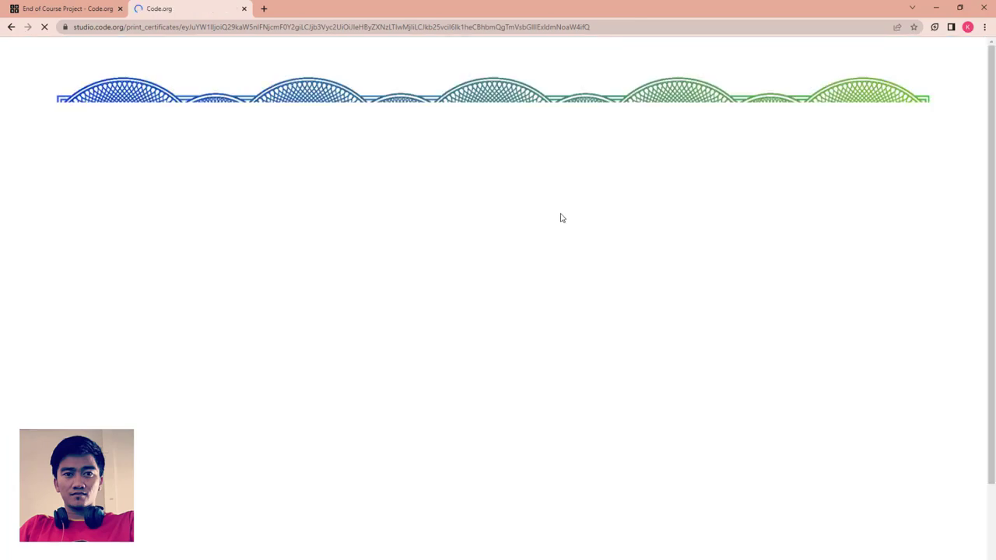
right_click(405, 234)
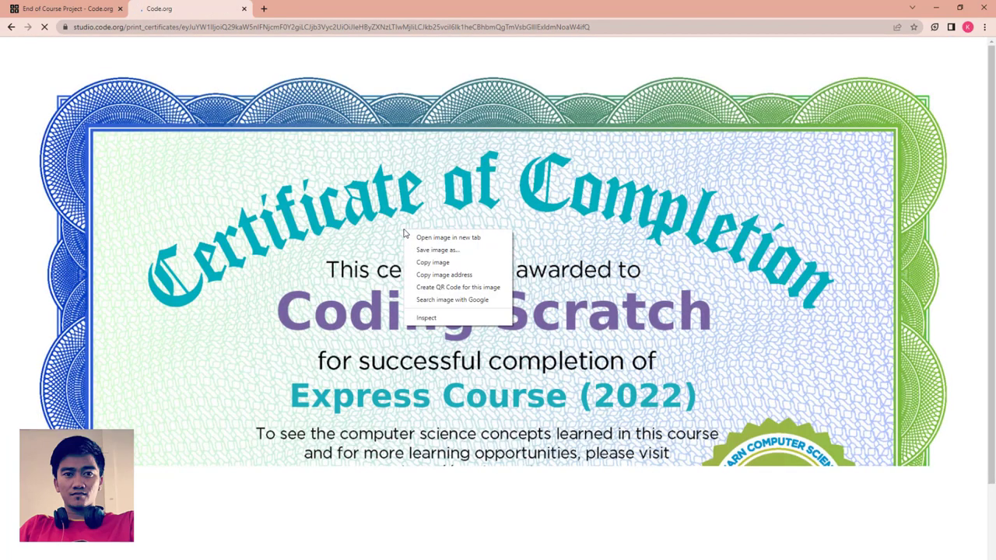